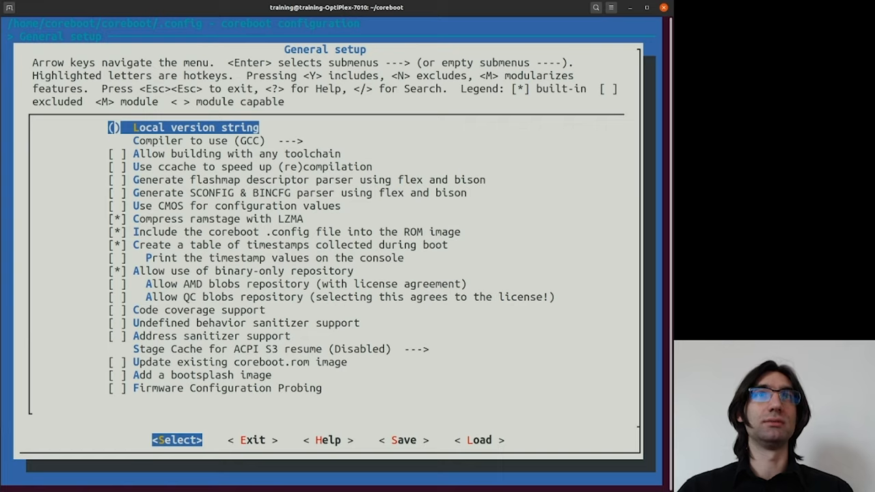
# Review the compiler, ccache, parser, CMOS and ramstage compression options in General setup.
pyautogui.press('Down')
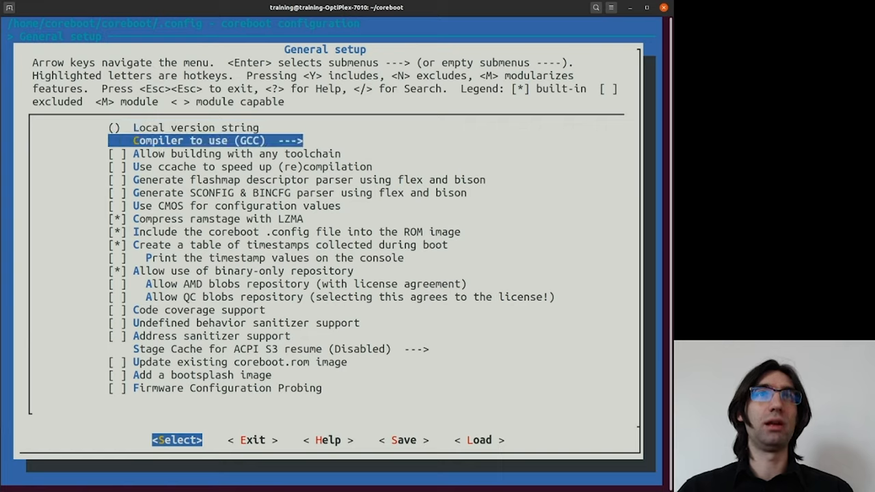
pyautogui.press('Down')
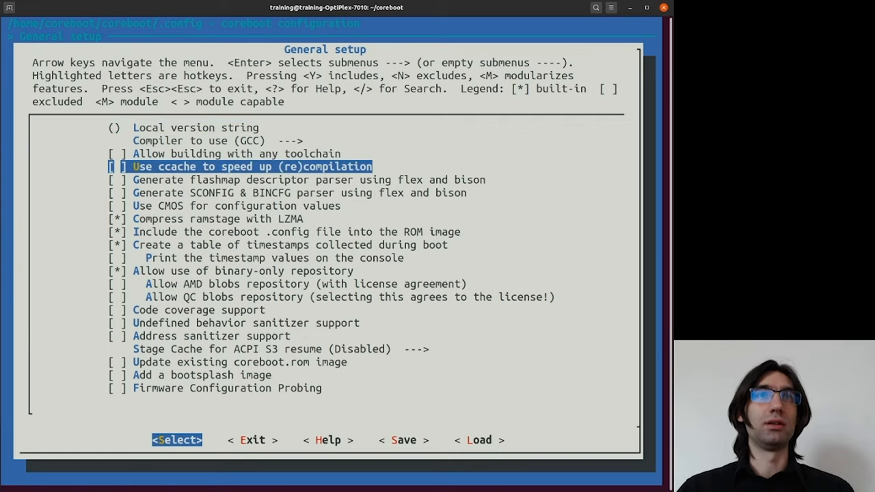
pyautogui.press('Down')
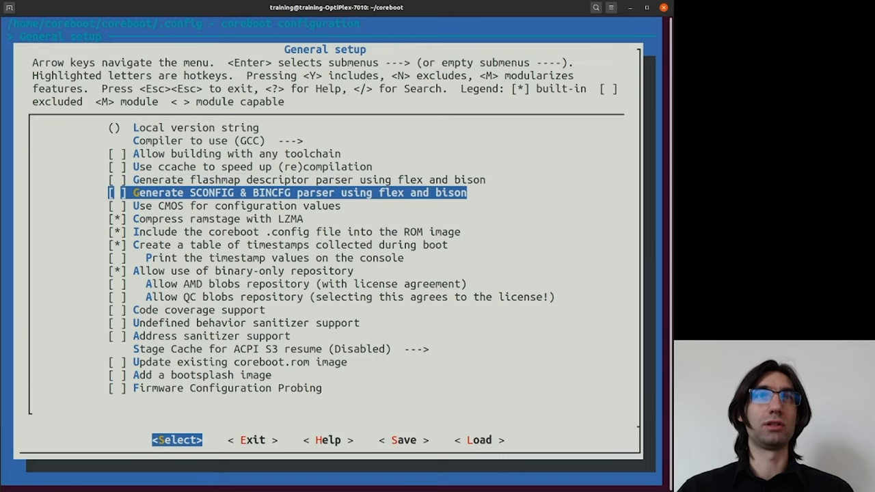
pyautogui.press('Up')
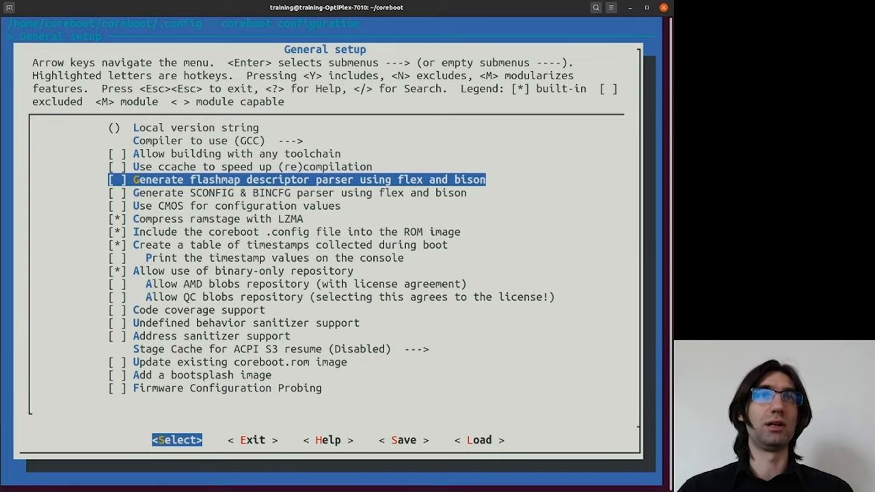
pyautogui.press('Down')
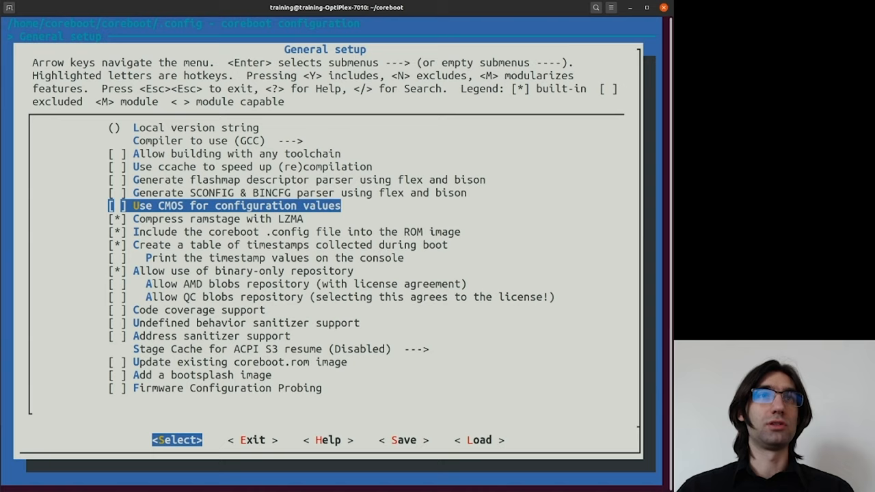
pyautogui.press('Down')
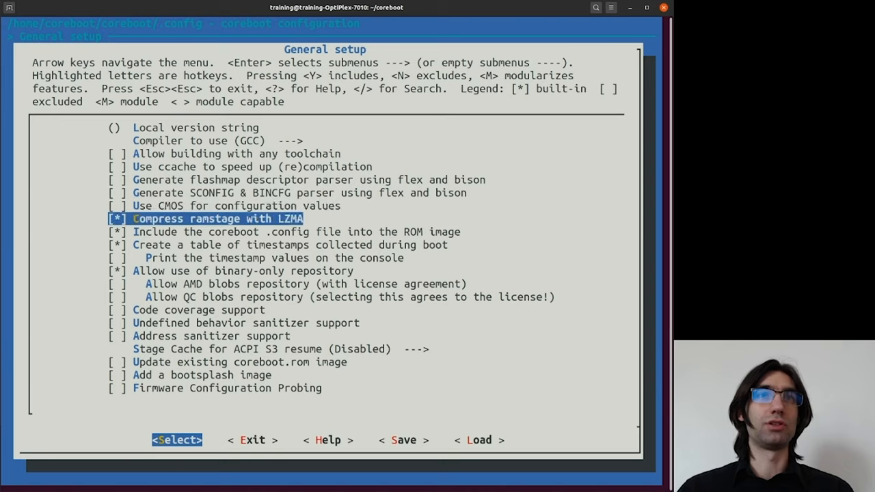
pyautogui.press('Down')
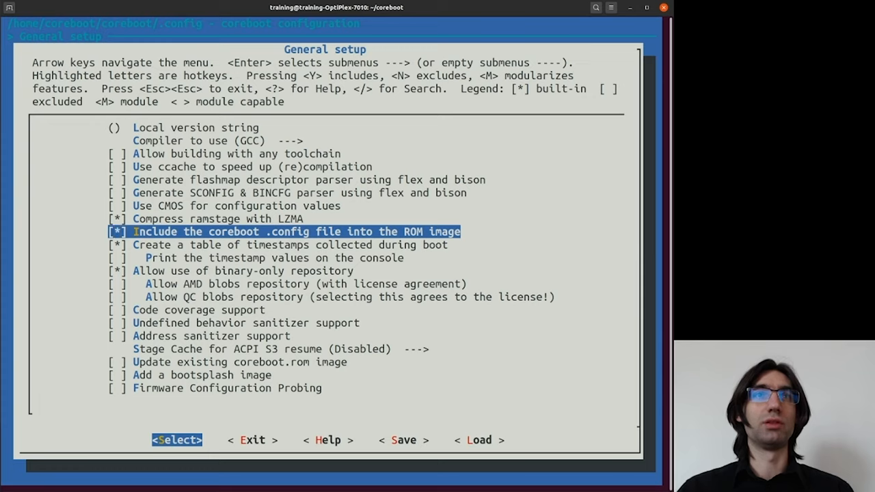
# Review the timestamps, code coverage, coreboot.rom update and bootsplash image options.
pyautogui.press('Down')
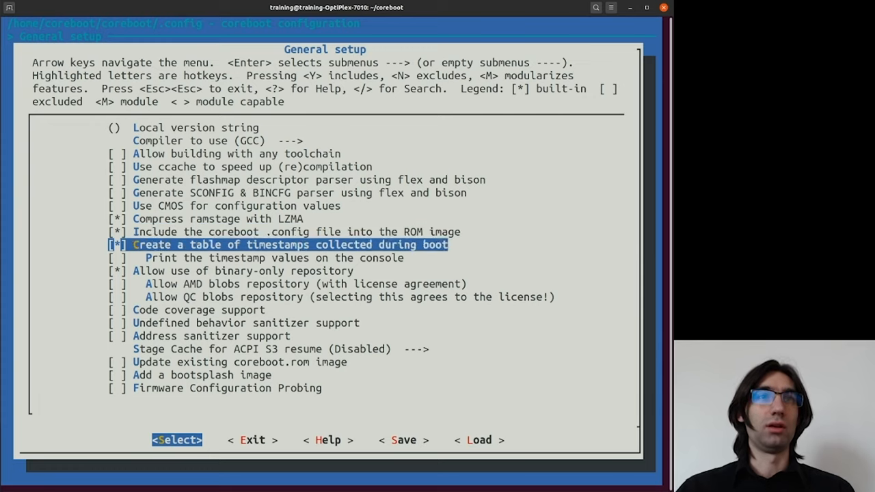
pyautogui.press('Down')
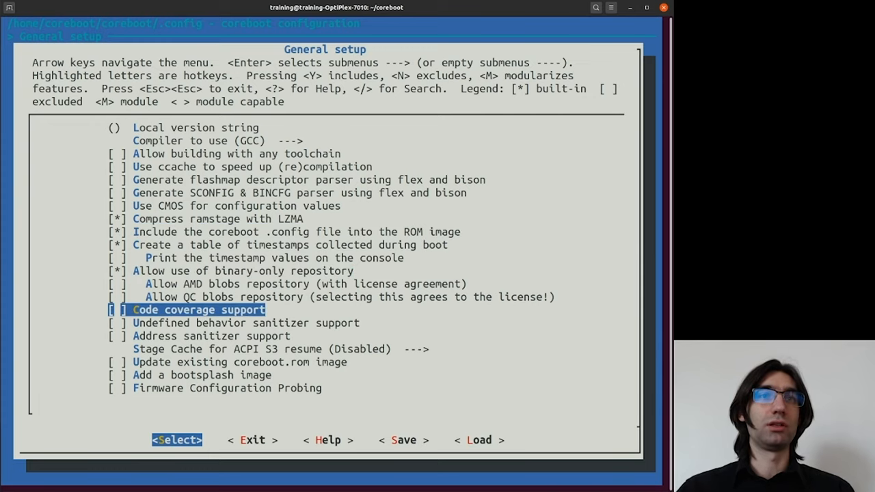
pyautogui.press('Down')
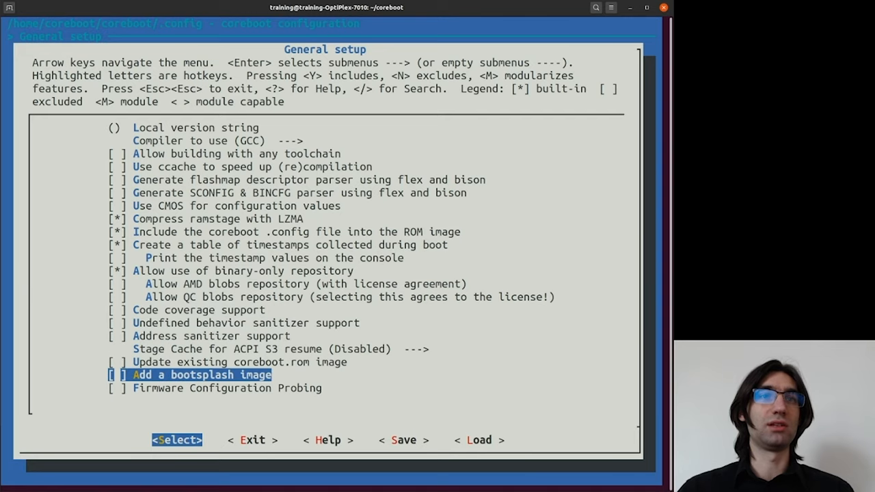
pyautogui.press('Up')
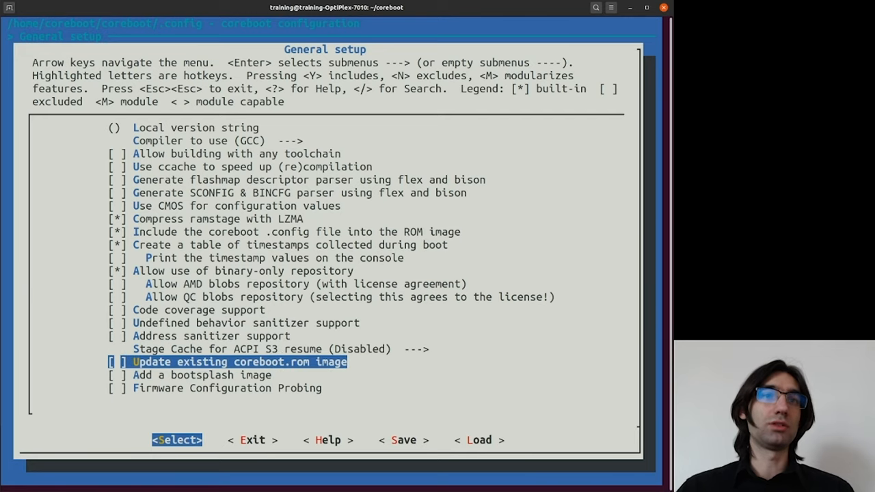
pyautogui.press('Down')
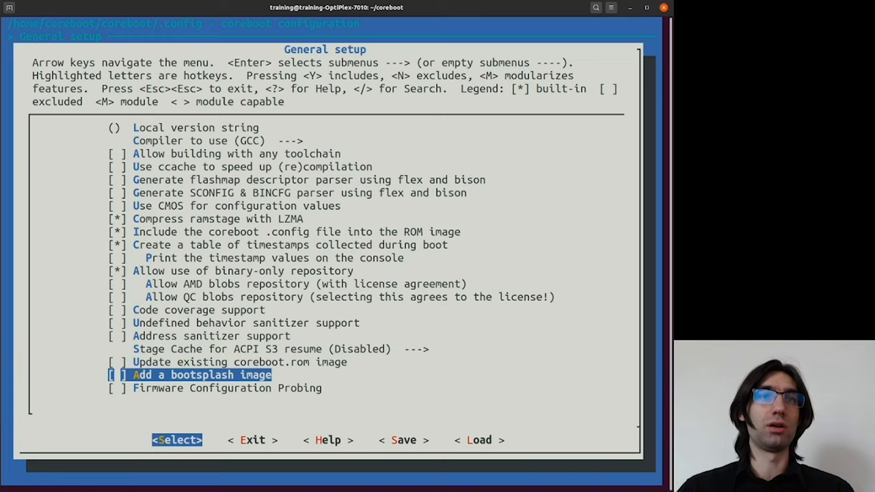
pyautogui.press('Up')
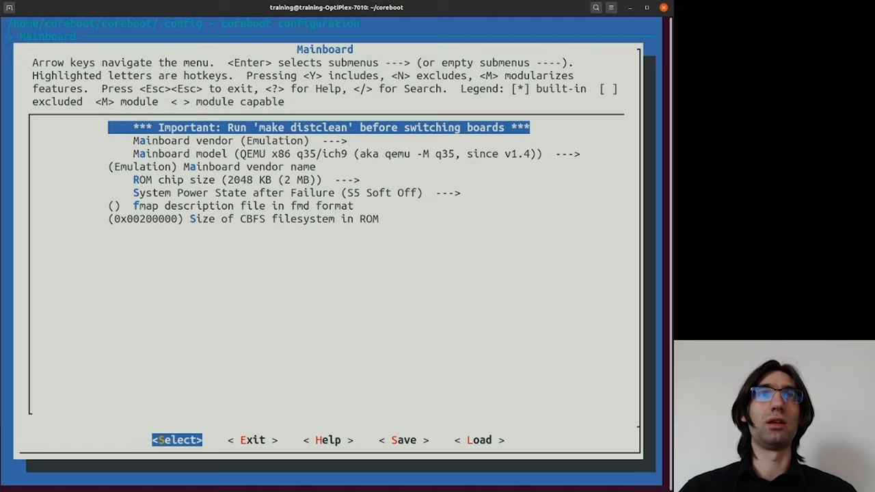
# Choose Protectli as mainboard vendor with the FW6 model, ROM size still 2 MB.
pyautogui.press('Down')
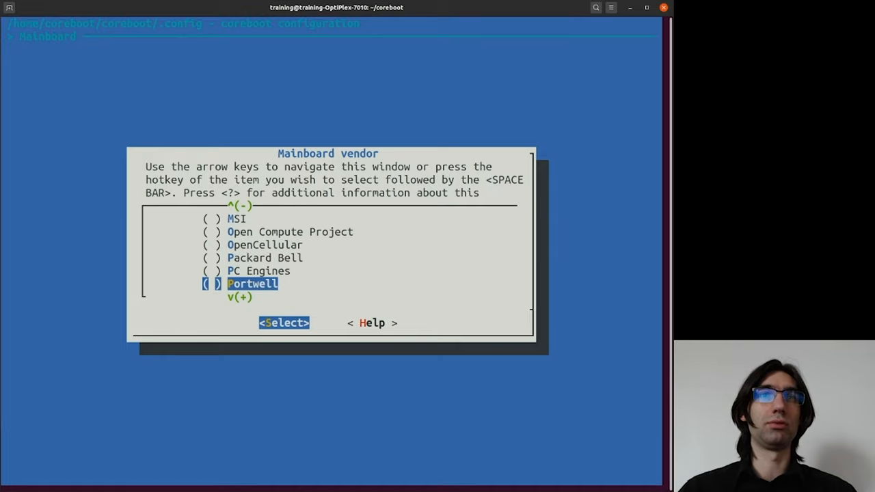
pyautogui.press('Down')
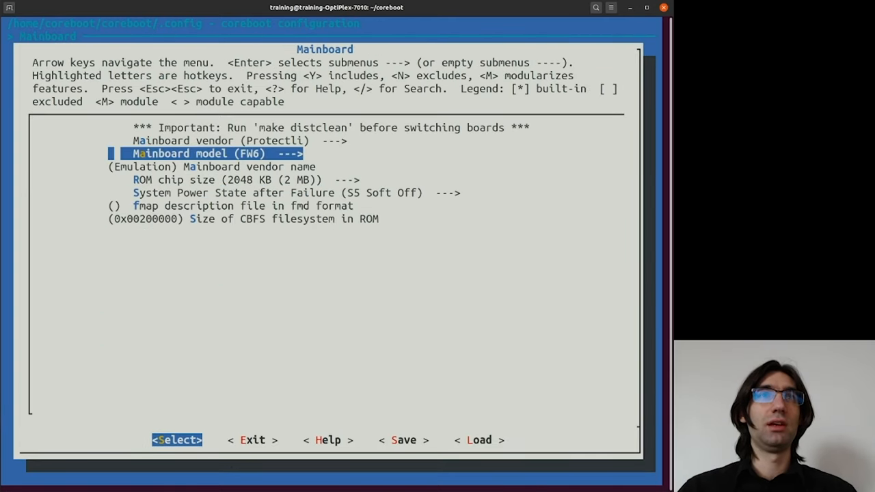
pyautogui.press('Down')
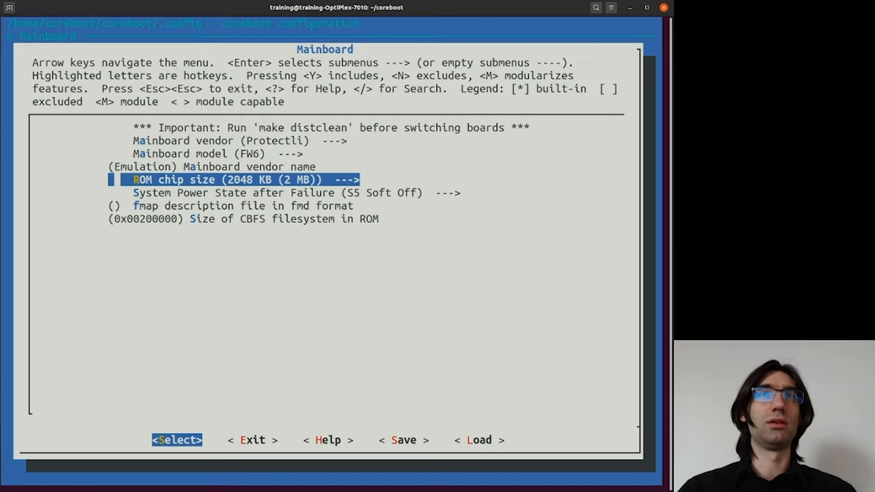
# Set ROM chip size to 8192 KB (8 MB) and review power state and fmap file settings.
pyautogui.press('Up')
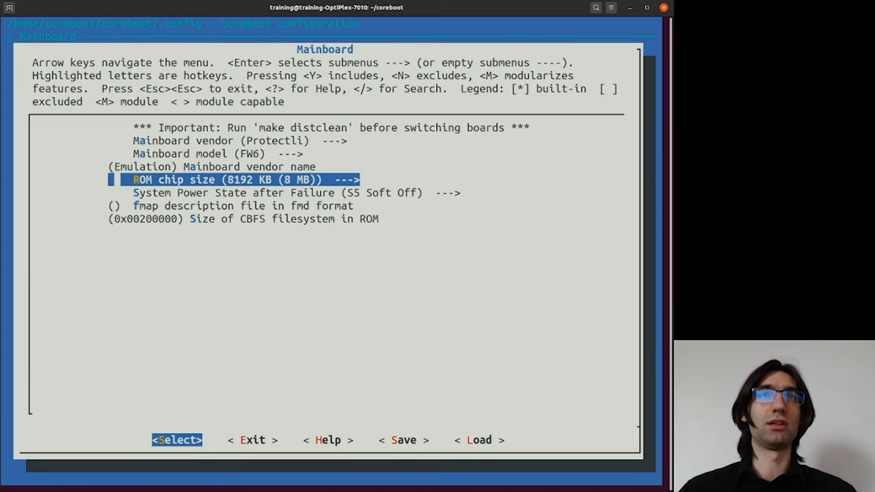
pyautogui.press('Down')
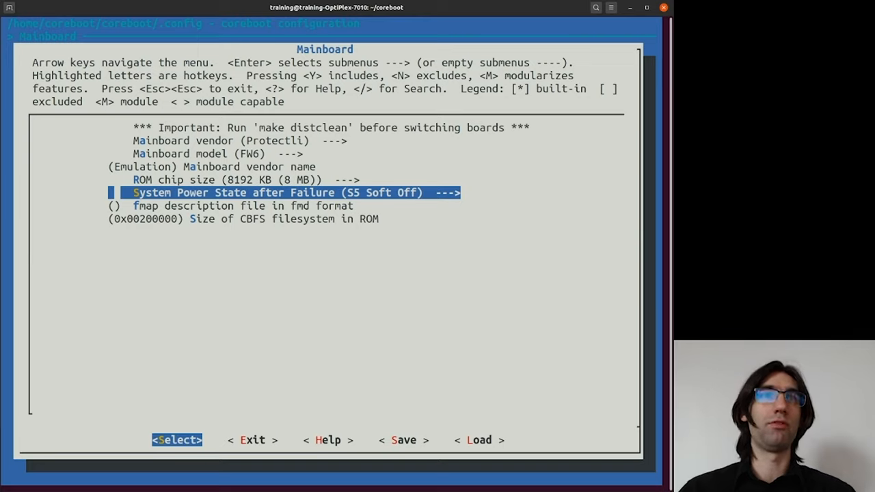
pyautogui.press('Down')
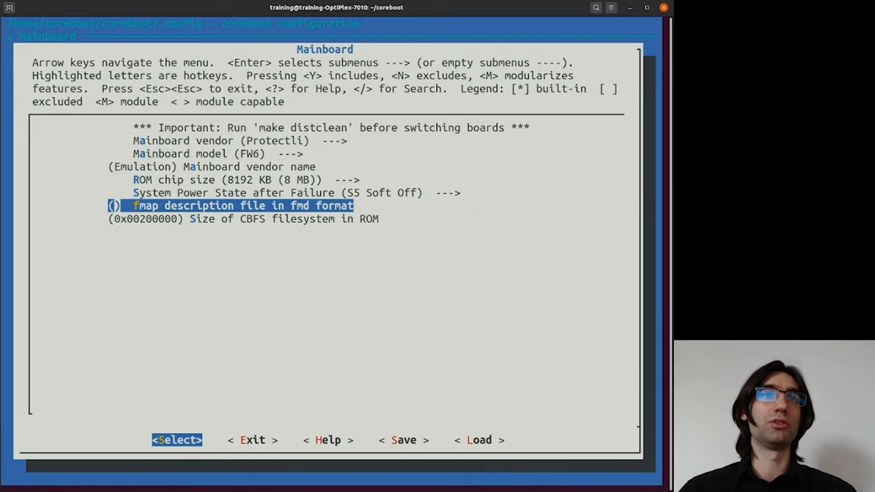
# Set the CBFS filesystem size in ROM to 0x00600000 and leave the Mainboard settings.
pyautogui.press('Down')
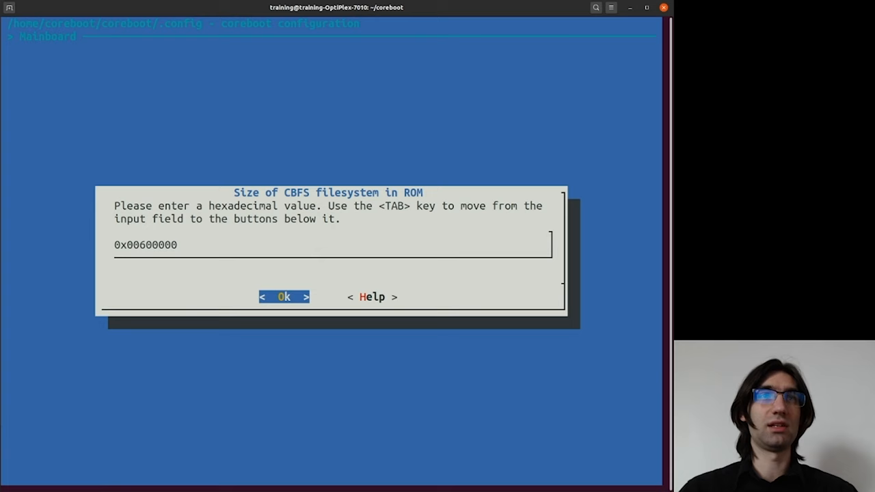
pyautogui.click(284, 297)
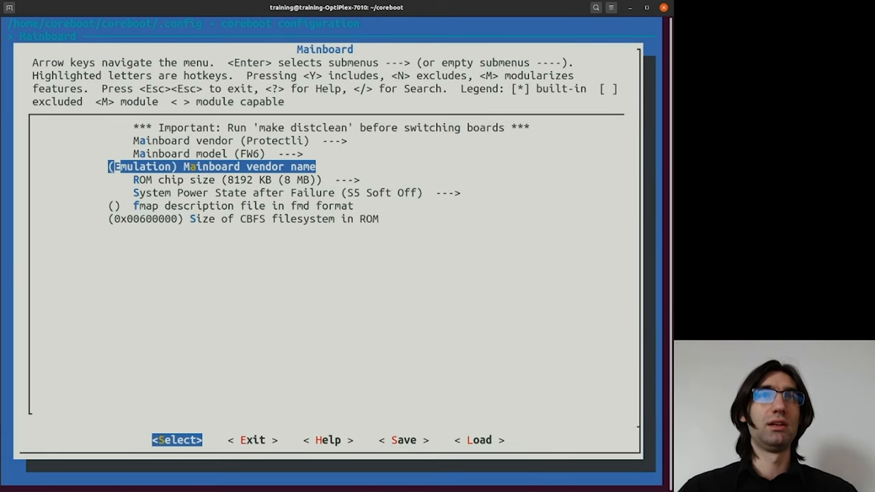
pyautogui.press('Escape')
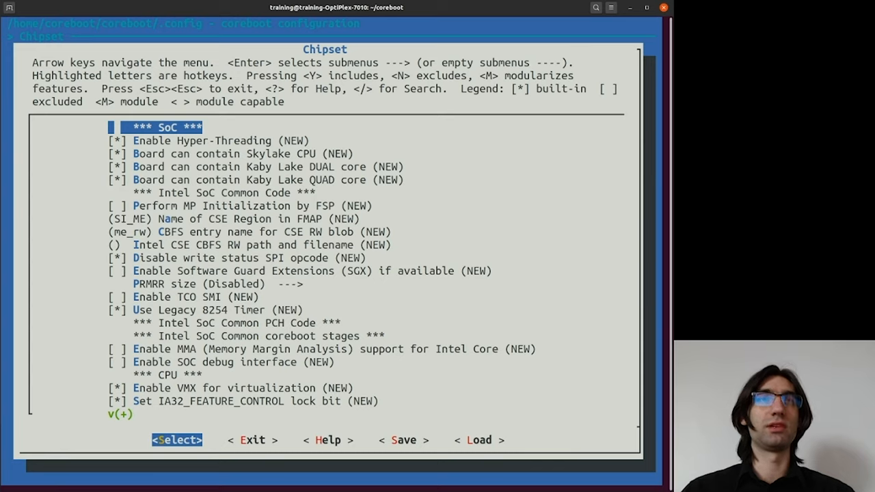
pyautogui.press('Down')
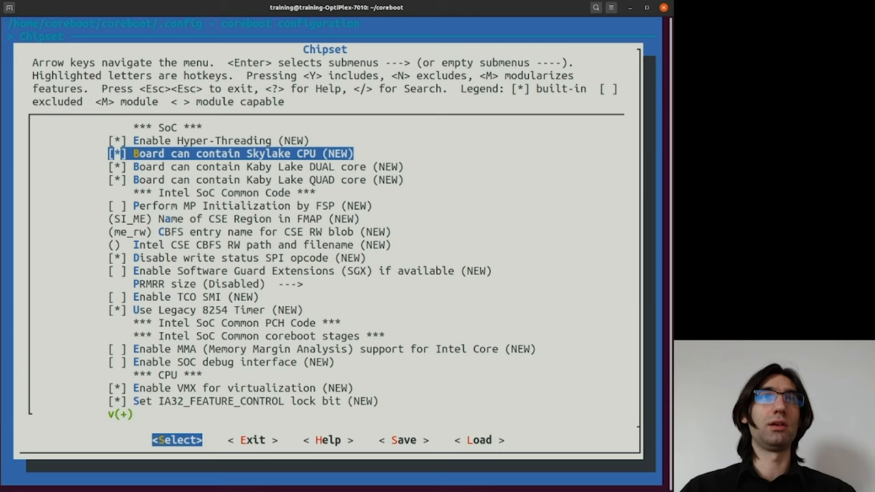
pyautogui.press('Up')
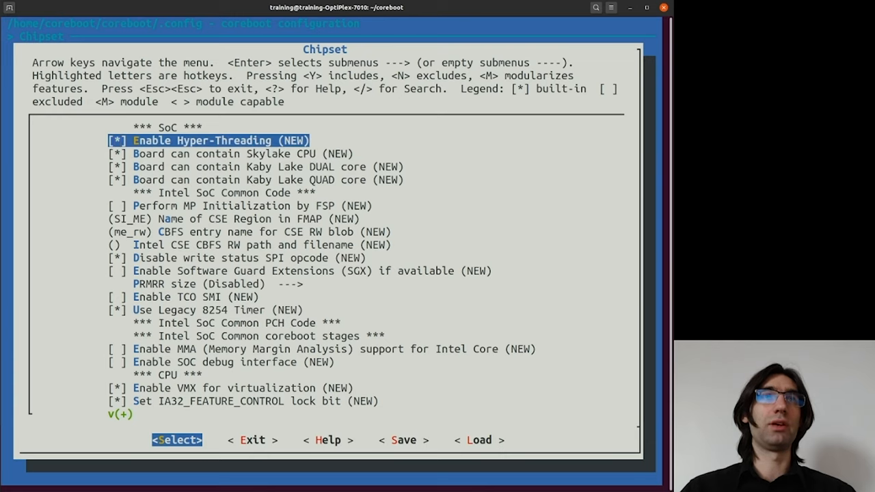
pyautogui.press('Down')
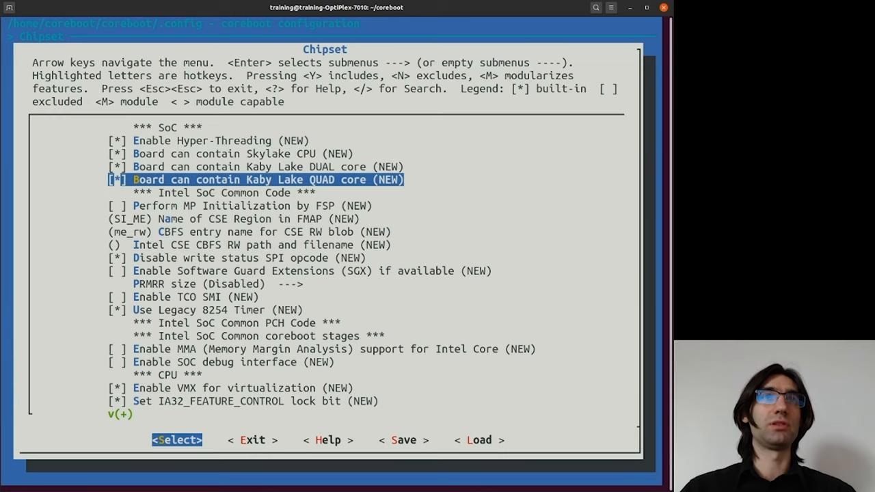
pyautogui.press('Up')
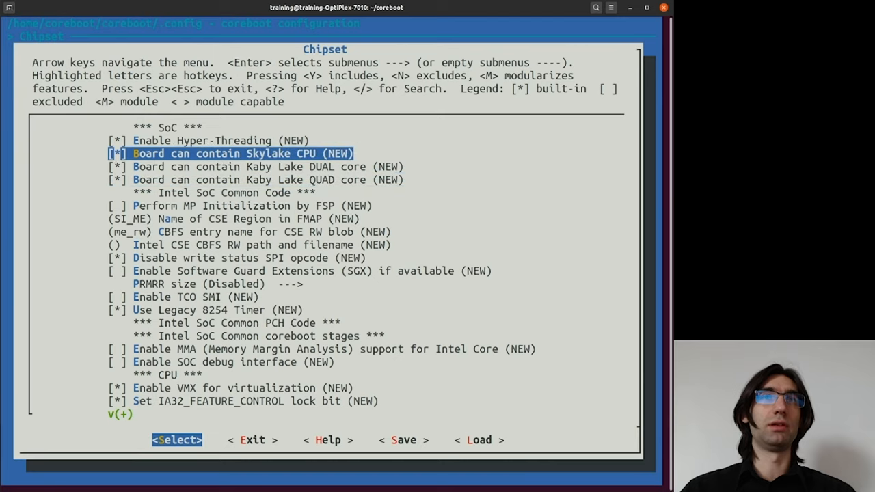
pyautogui.press('Down')
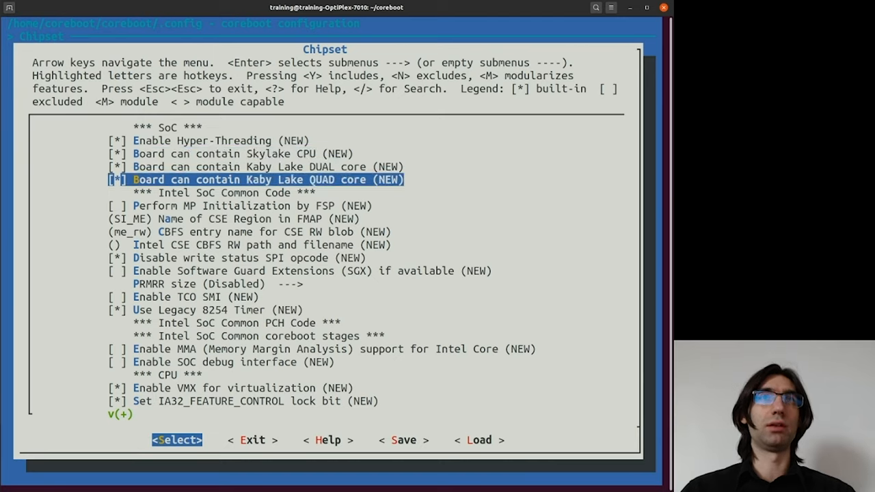
pyautogui.press('Up')
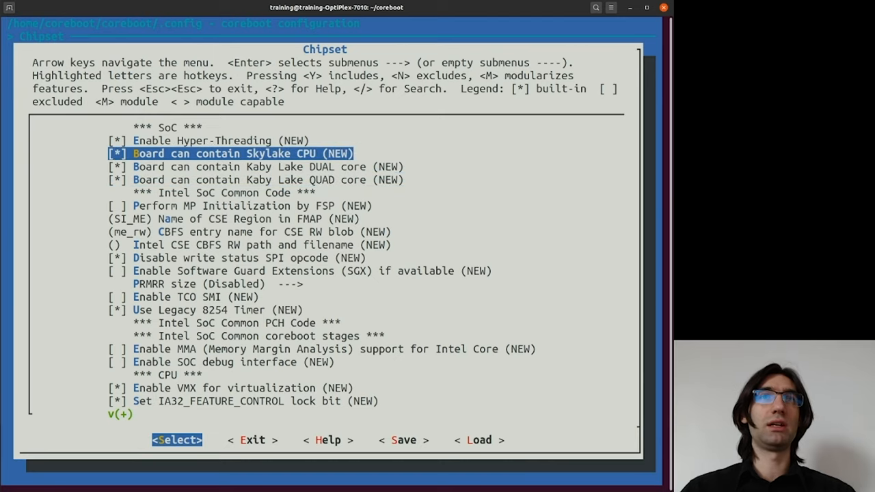
pyautogui.press('Down')
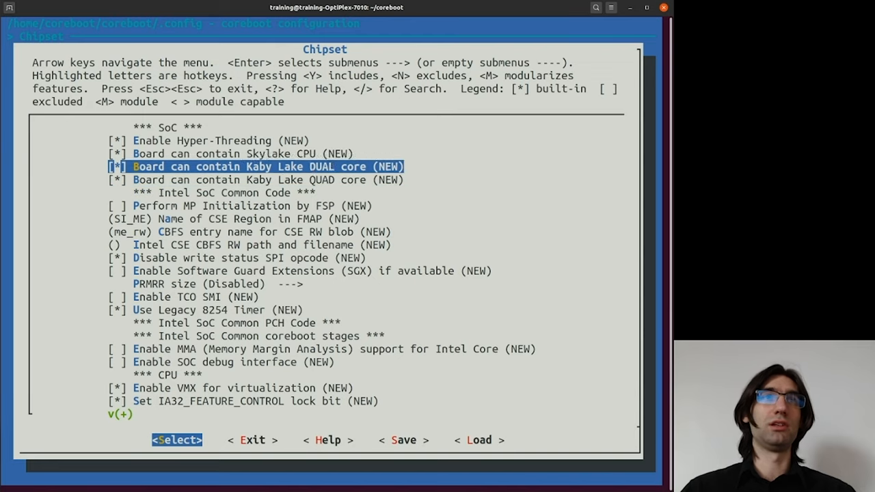
pyautogui.press('Up')
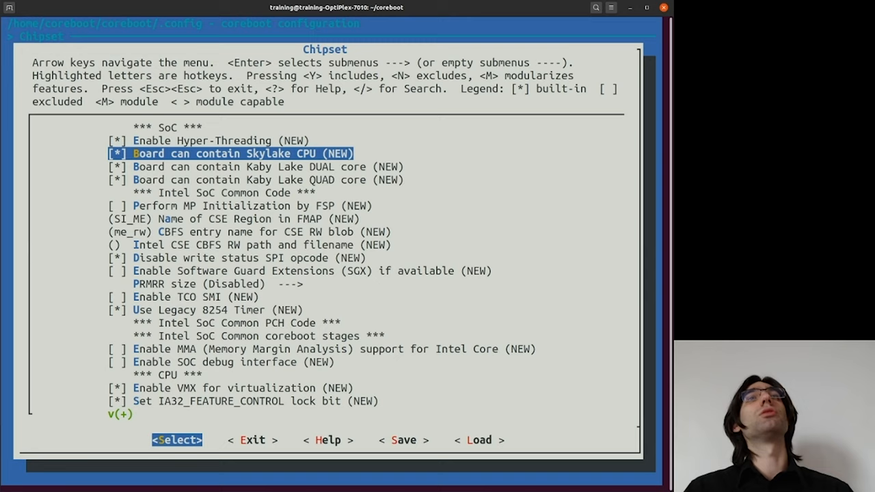
pyautogui.press('Down')
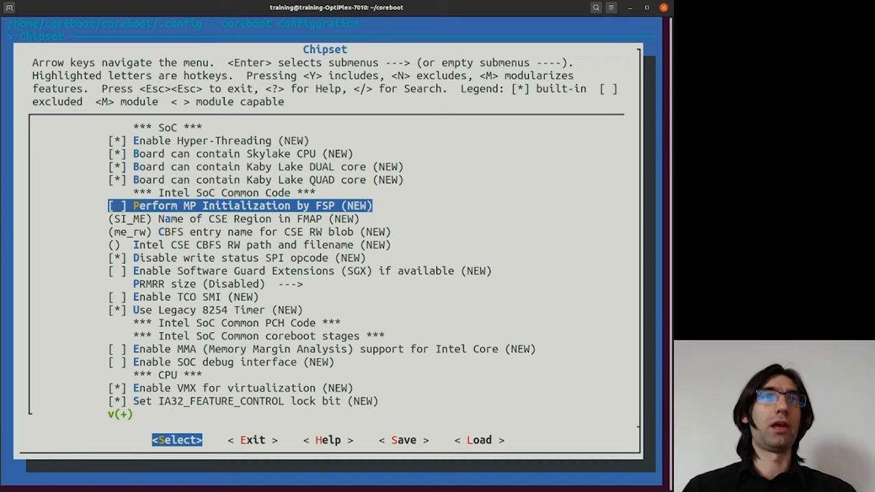
pyautogui.press('Down')
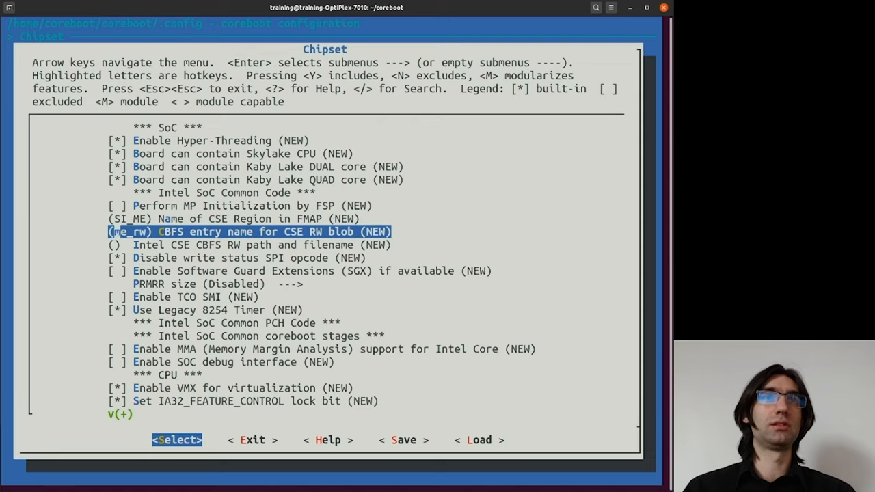
pyautogui.press('Up')
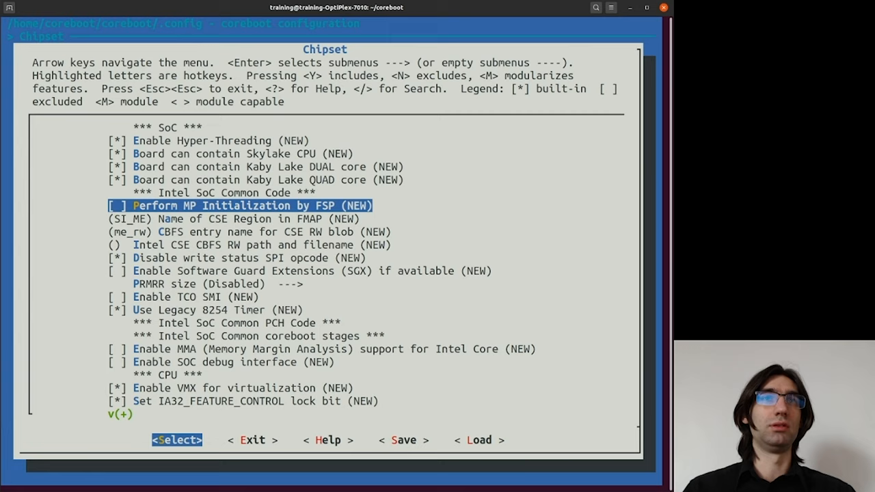
pyautogui.press('Down')
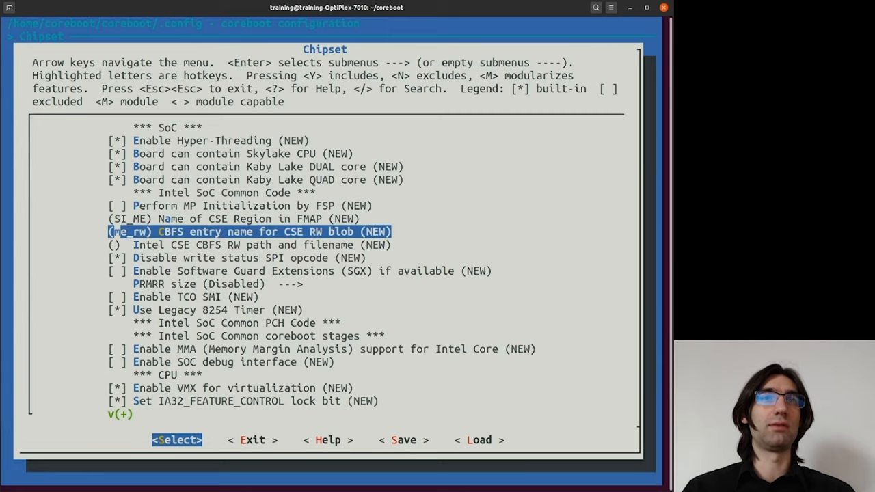
pyautogui.press('Down')
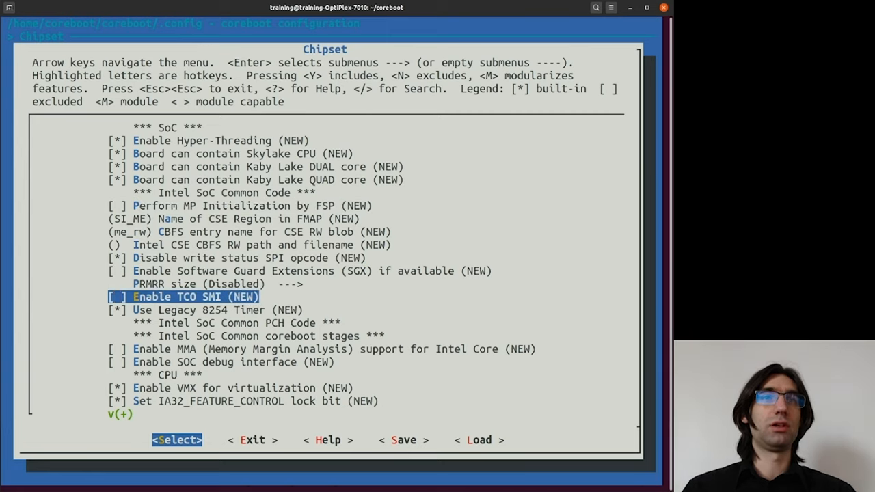
pyautogui.press('Down')
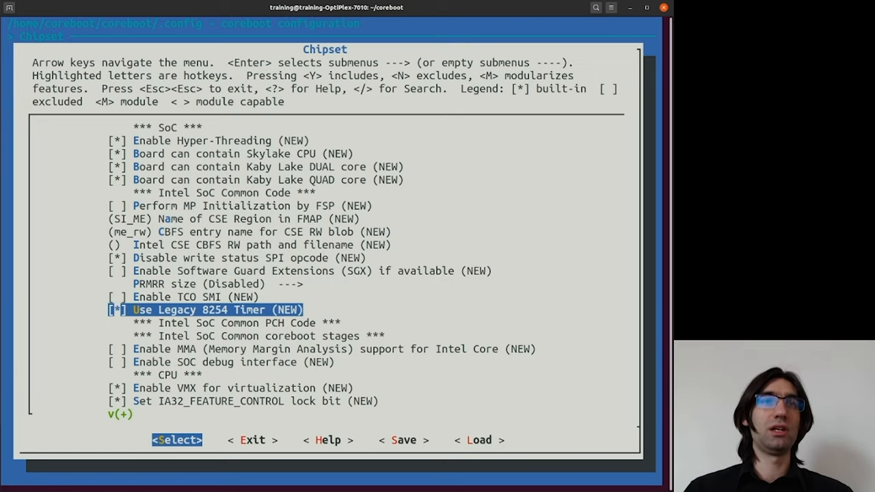
pyautogui.press('Up')
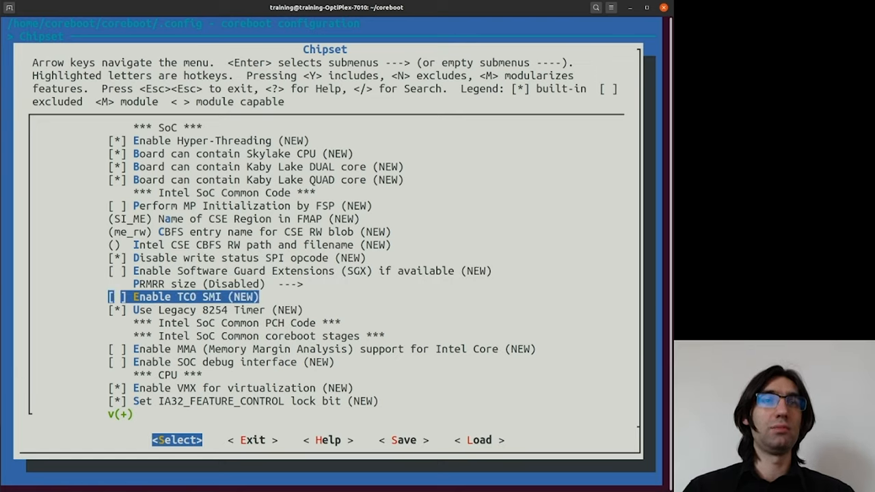
pyautogui.press('Down')
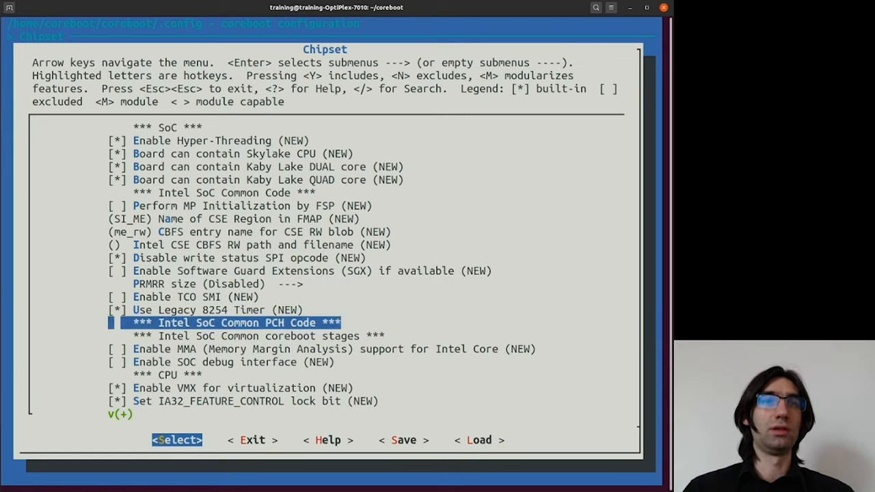
pyautogui.press('Down')
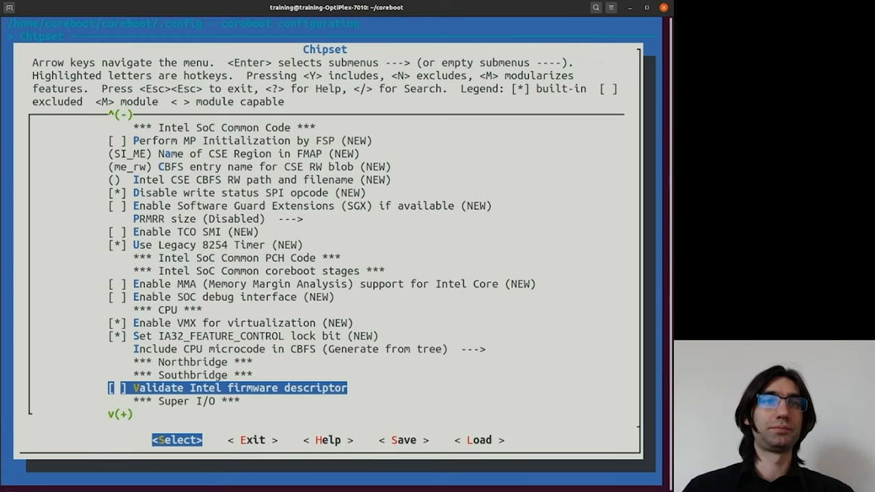
pyautogui.press('Up')
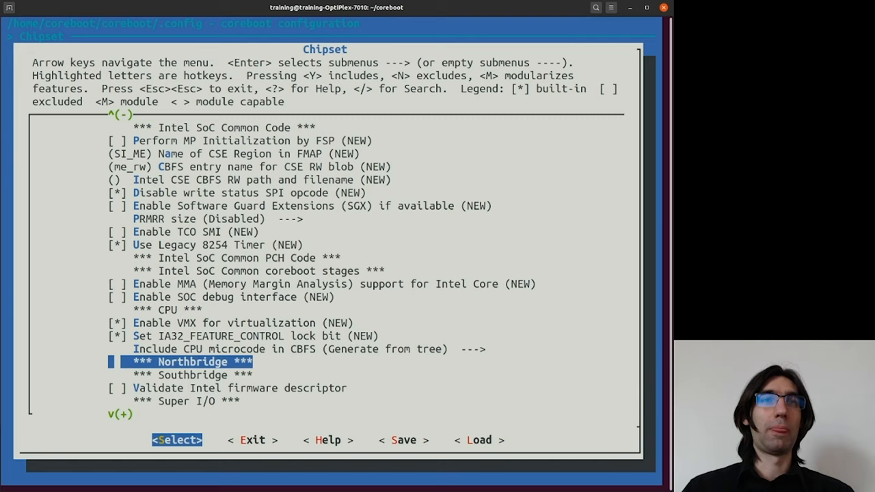
pyautogui.press('Up')
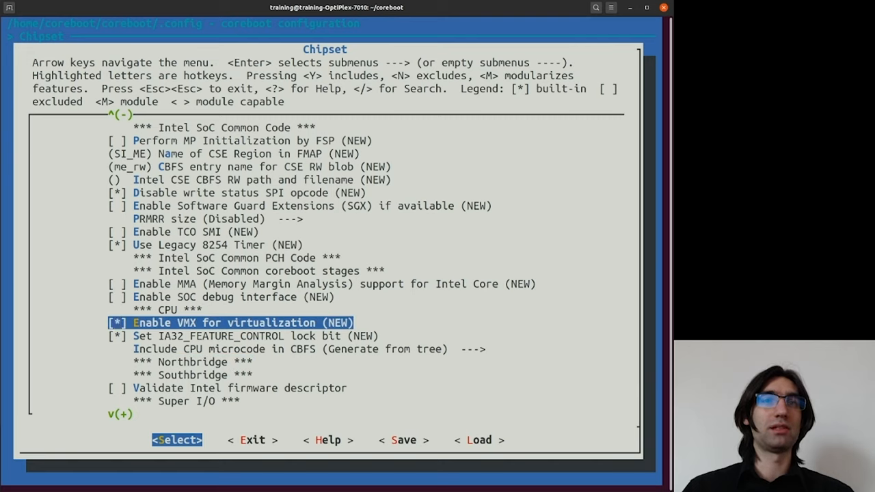
pyautogui.press('Down')
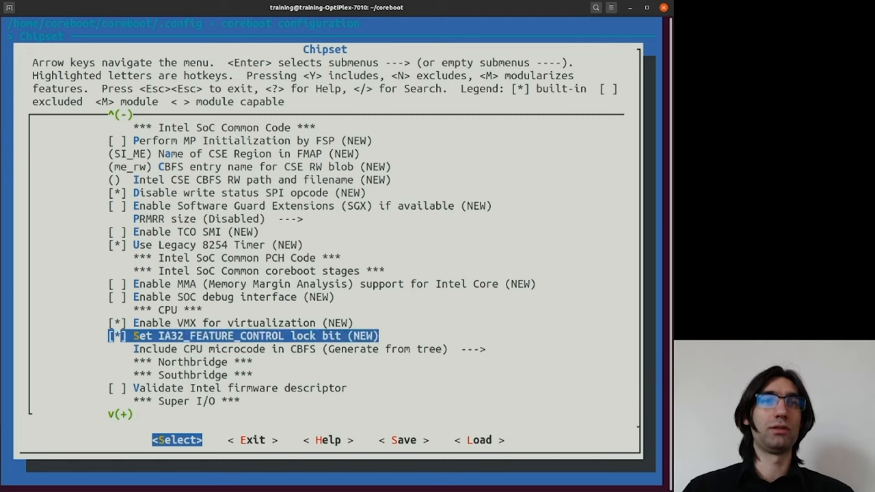
pyautogui.press('Up')
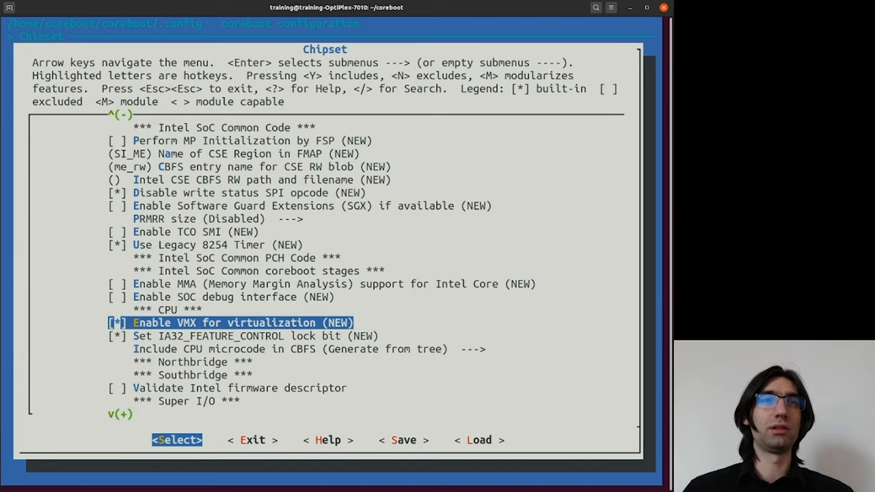
pyautogui.press('Down')
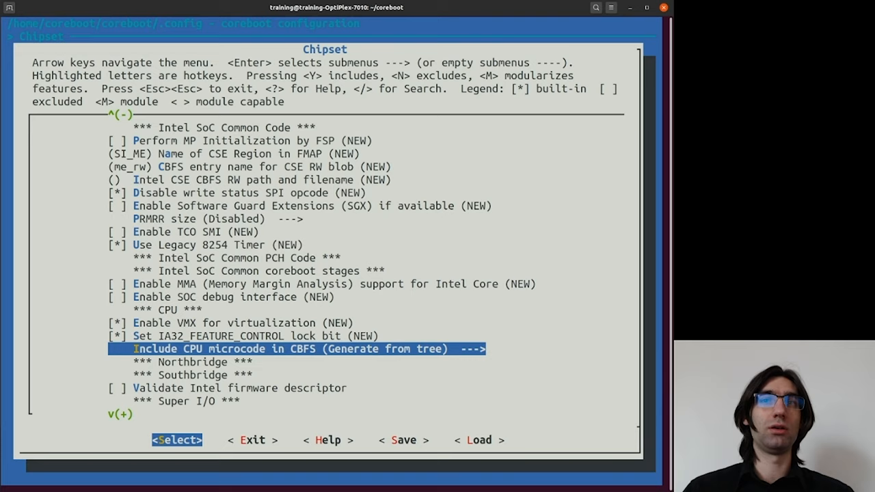
pyautogui.press('Down')
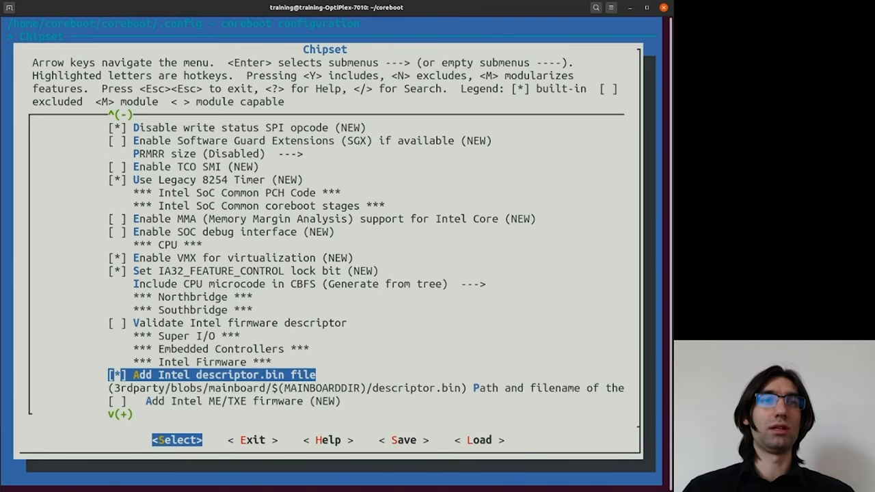
pyautogui.press('Down')
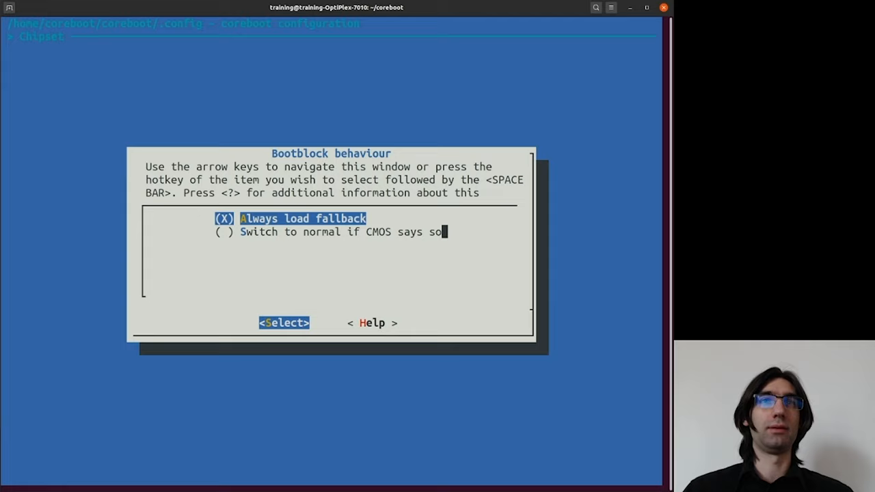
# Keep Always load fallback for the bootblock and leave flash regions at Unlock flash regions.
pyautogui.press('Down')
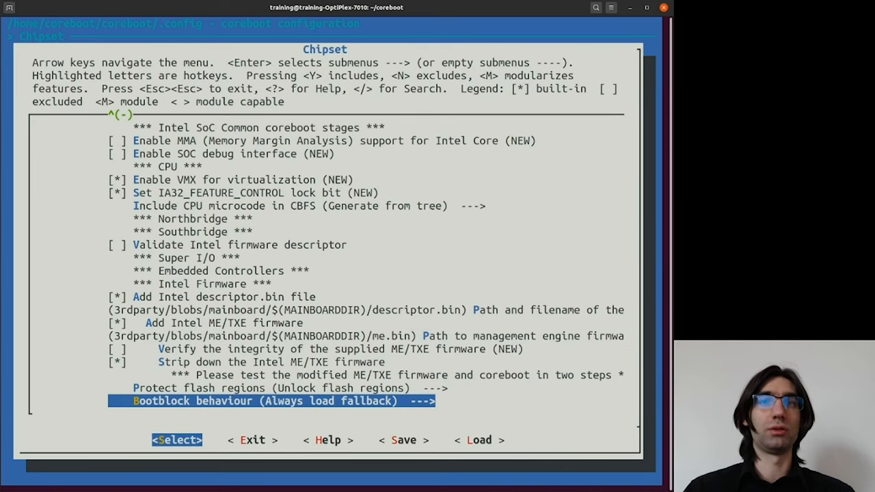
pyautogui.press('Up')
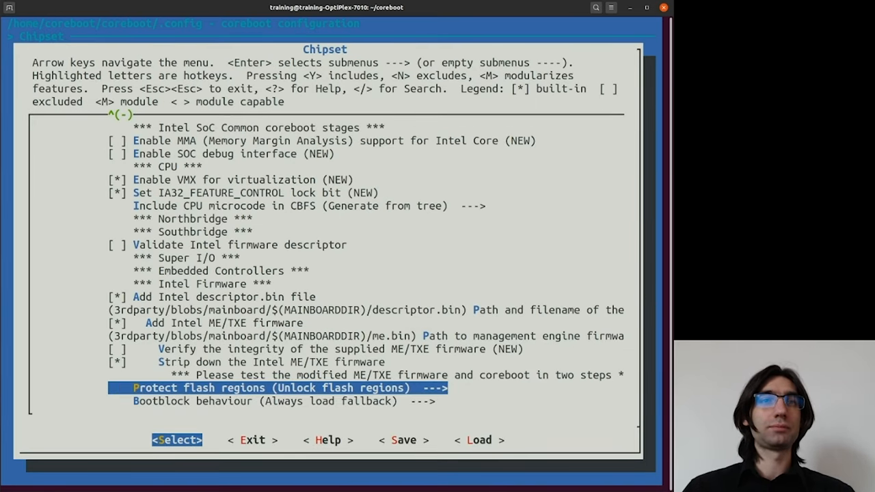
pyautogui.press('Down')
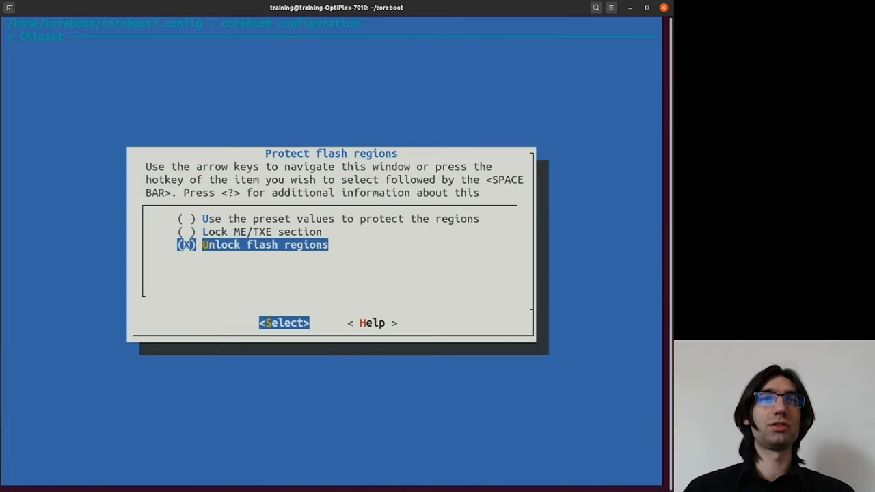
pyautogui.press('Up')
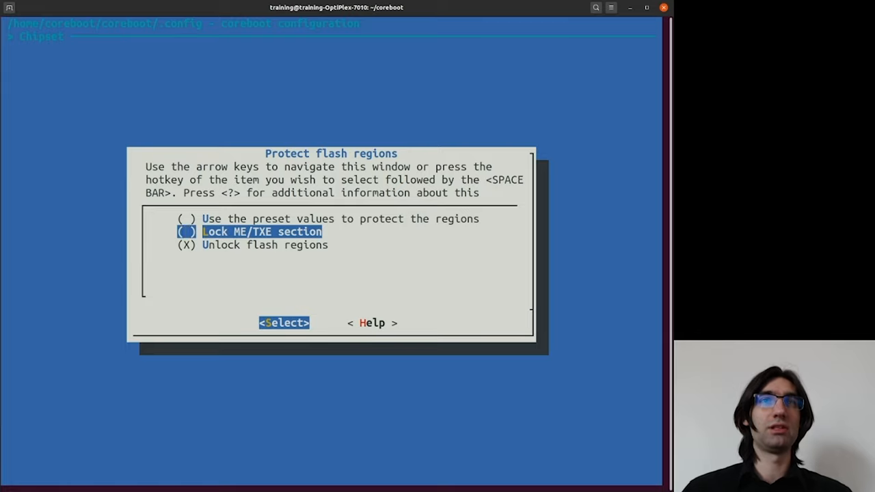
pyautogui.press('Up')
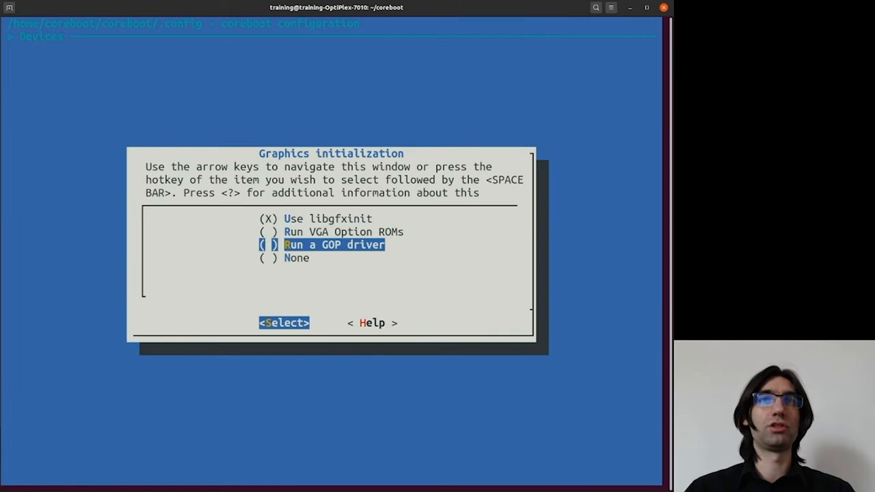
pyautogui.press('Up')
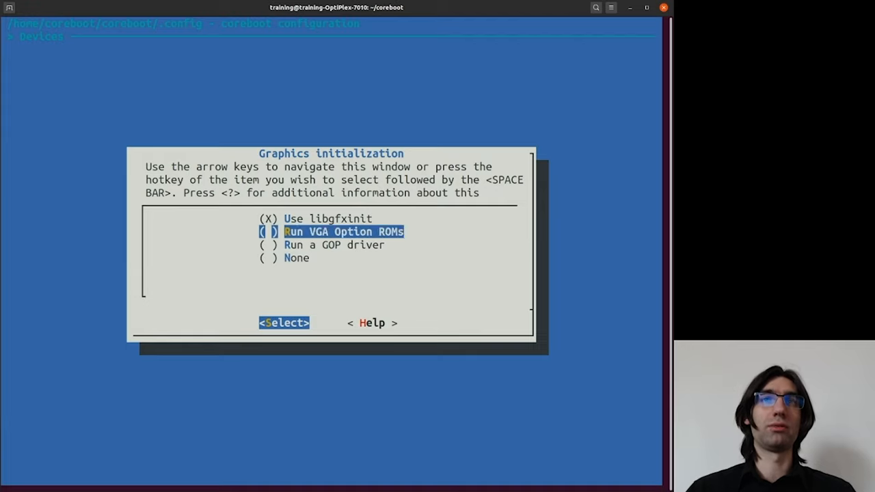
pyautogui.press('Up')
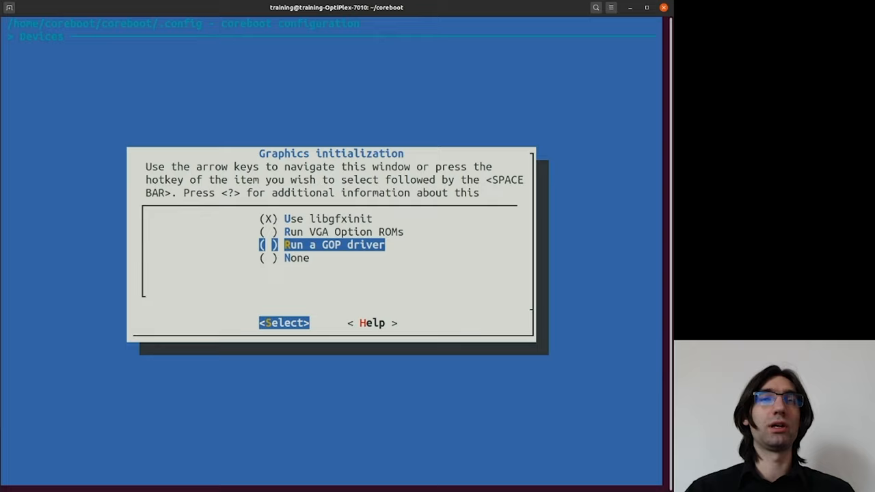
pyautogui.press('Up')
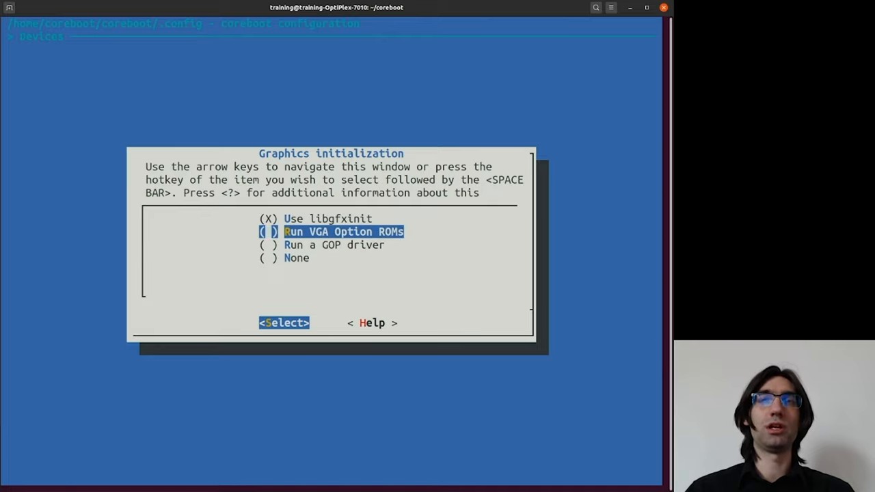
pyautogui.press('Down')
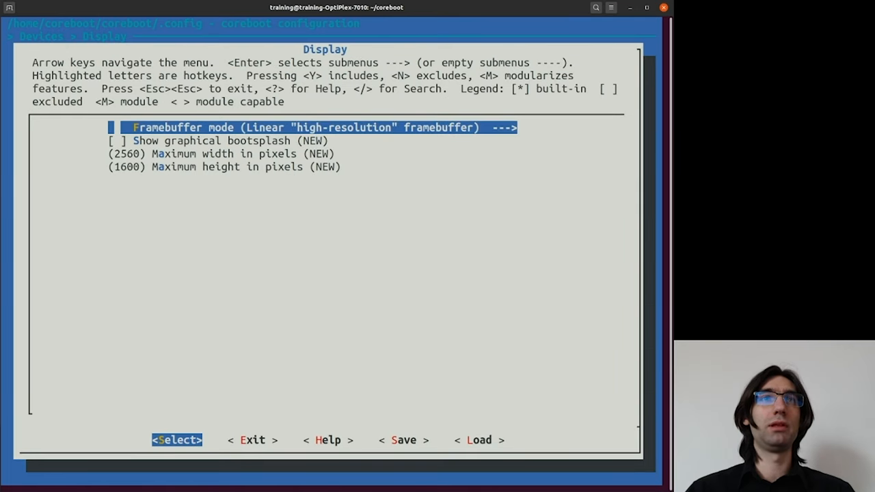
pyautogui.press('Down')
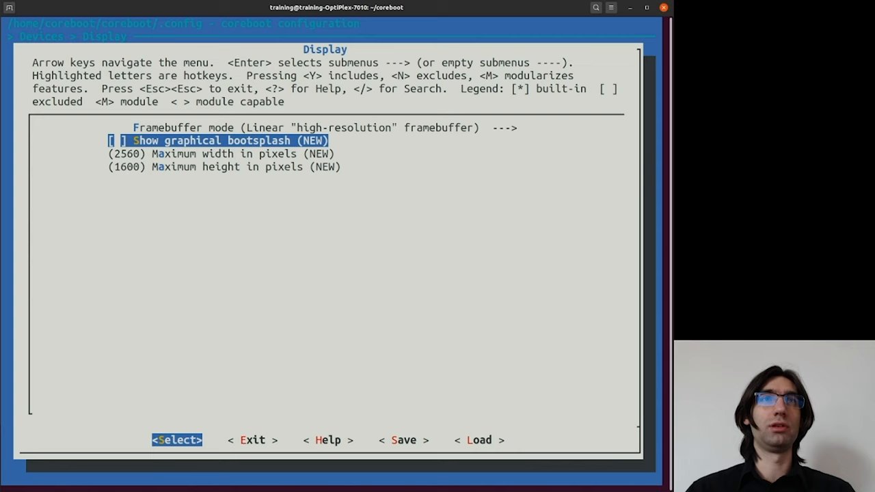
pyautogui.press('Escape')
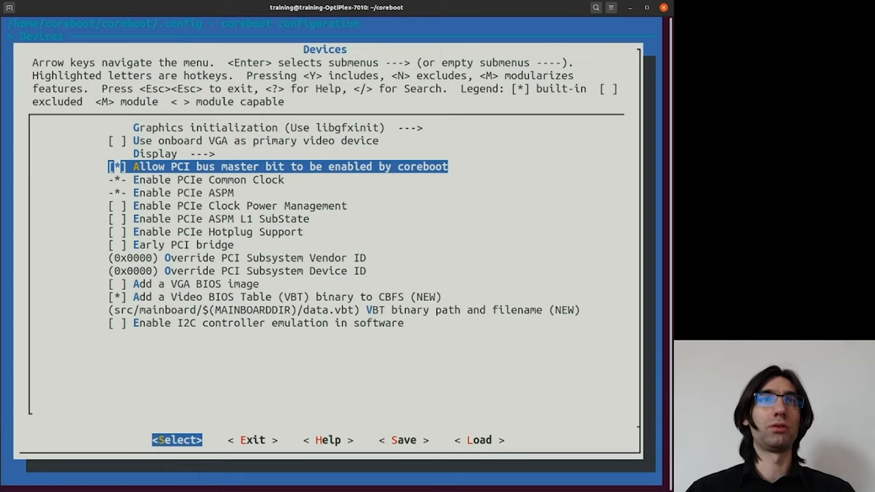
# Review the PCIe ASPM options and turn off PCIe hotplug support.
pyautogui.press('Down')
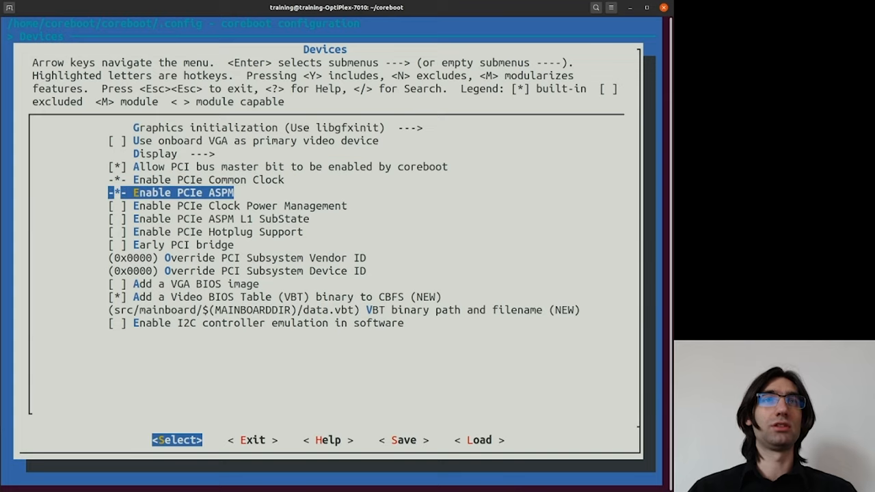
pyautogui.press('Down')
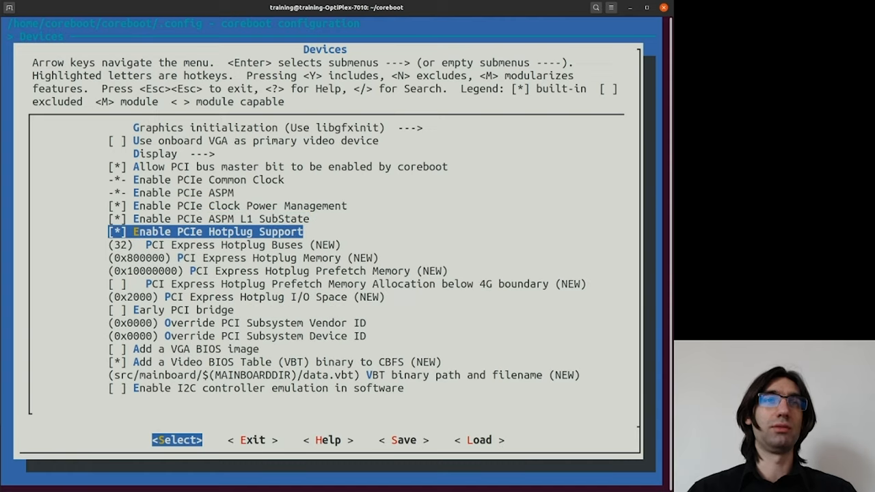
pyautogui.press('Down')
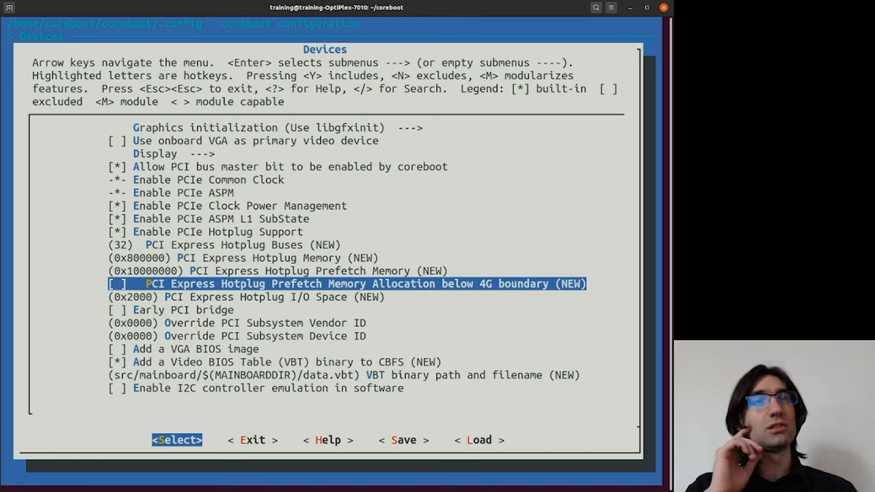
pyautogui.press('Up')
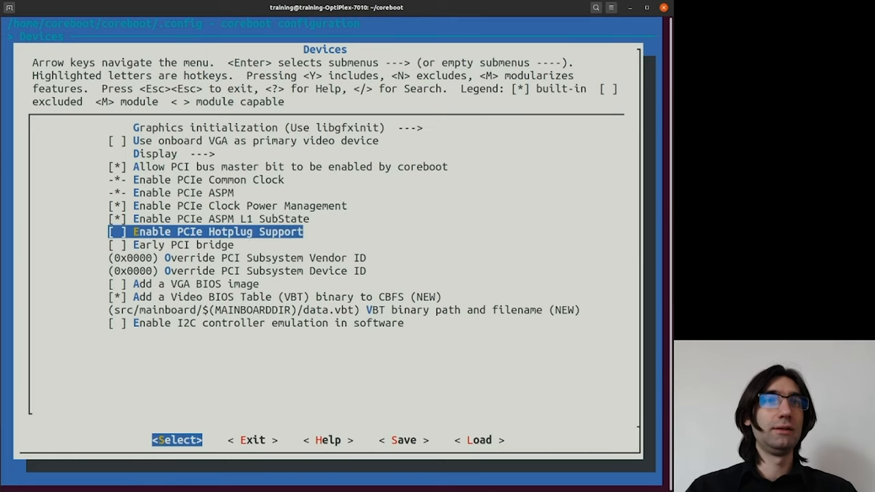
# Add VGA, second video and discrete VGA BIOS images, then leave Devices for the main menu.
pyautogui.press('Down')
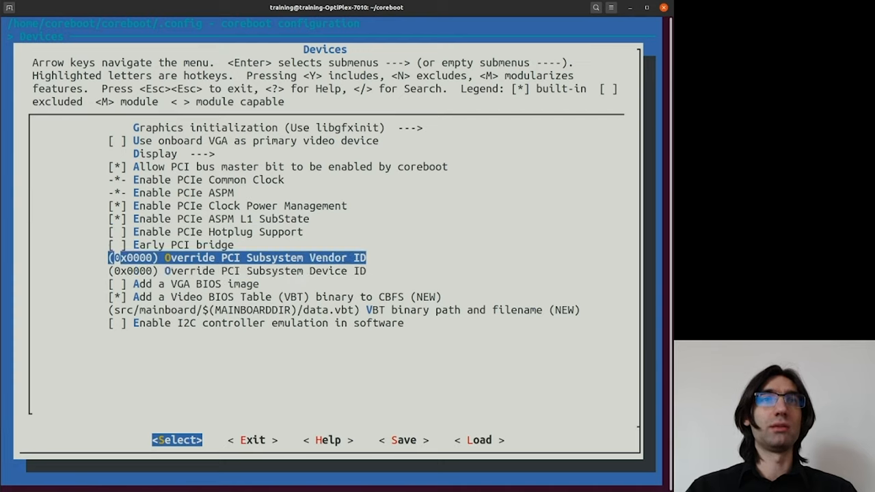
pyautogui.press('Down')
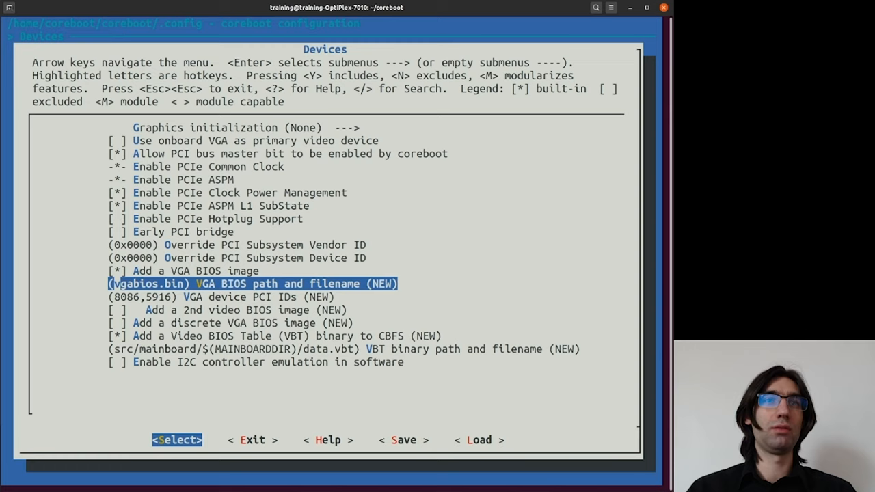
pyautogui.press('Down')
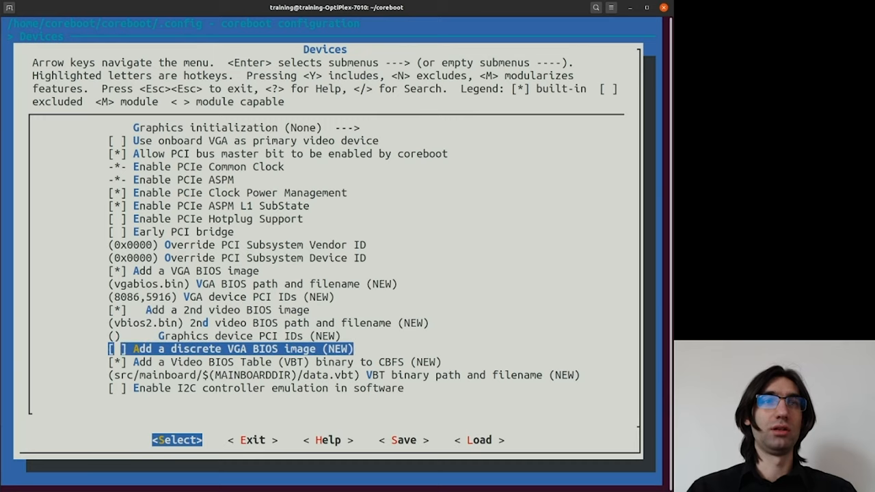
pyautogui.press('y')
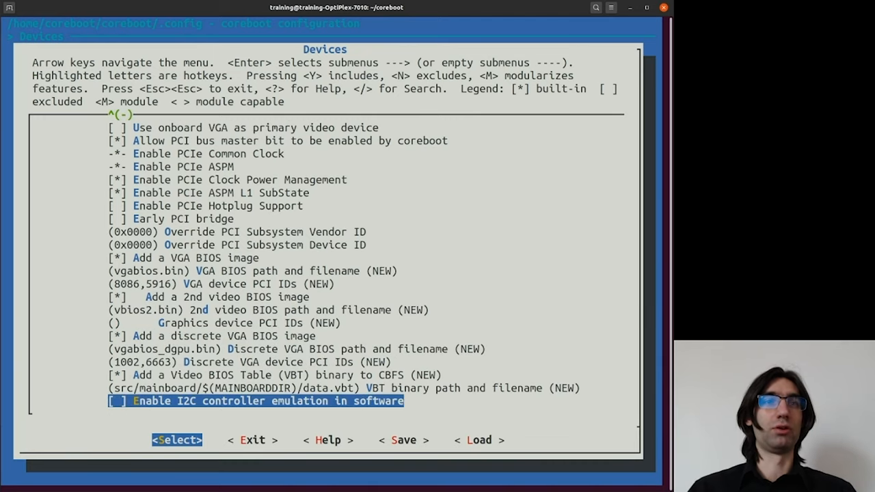
pyautogui.press('Up')
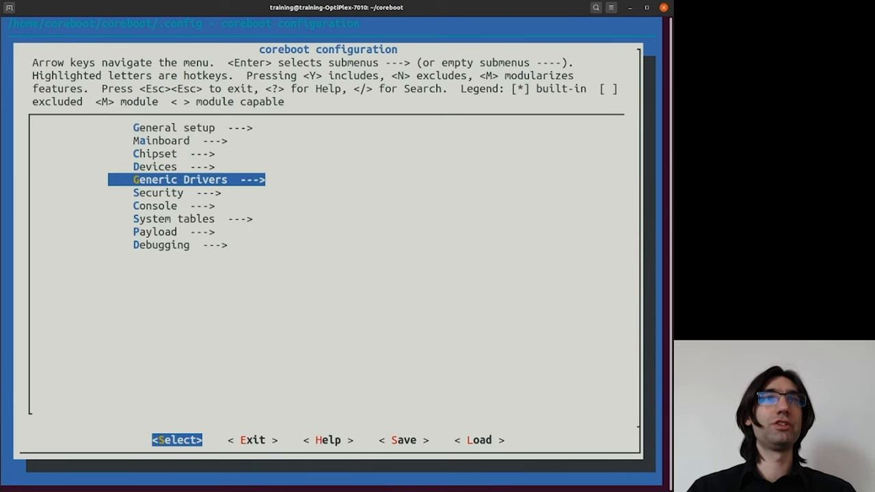
# Enable Vital Product Data table support among the Generic Drivers options.
pyautogui.press('Enter')
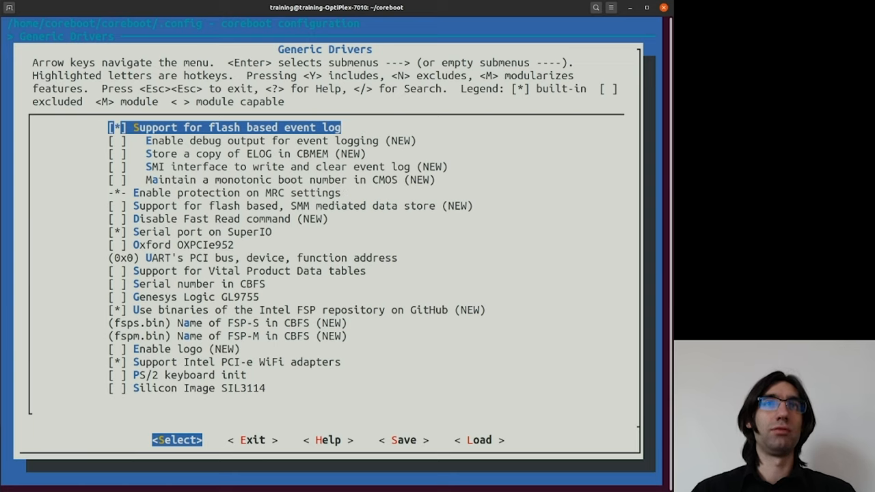
pyautogui.press('Down')
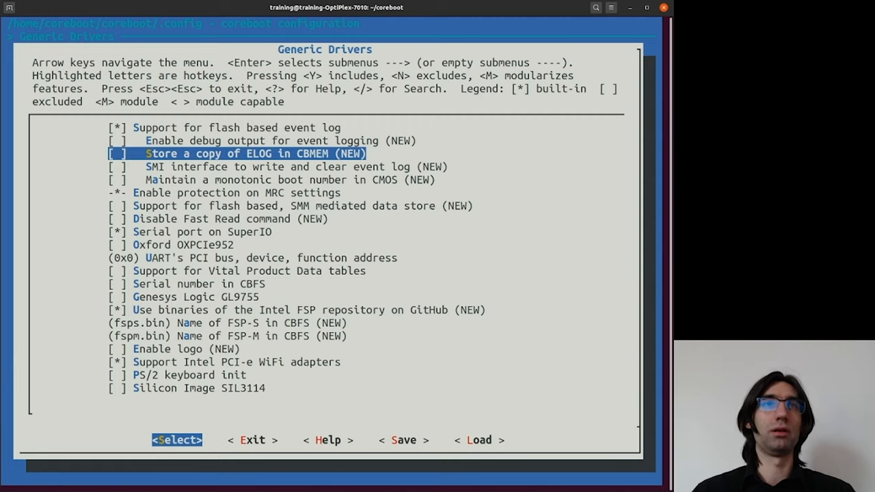
pyautogui.press('Down')
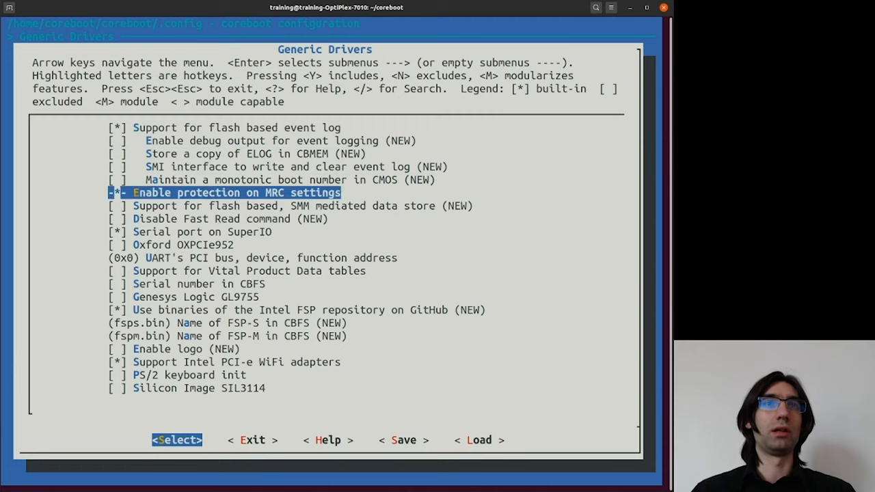
pyautogui.press('Down')
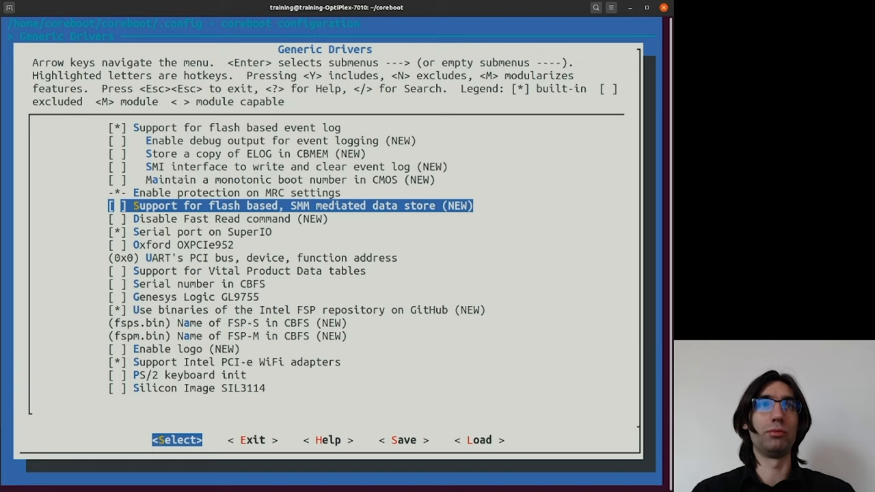
pyautogui.press('Down')
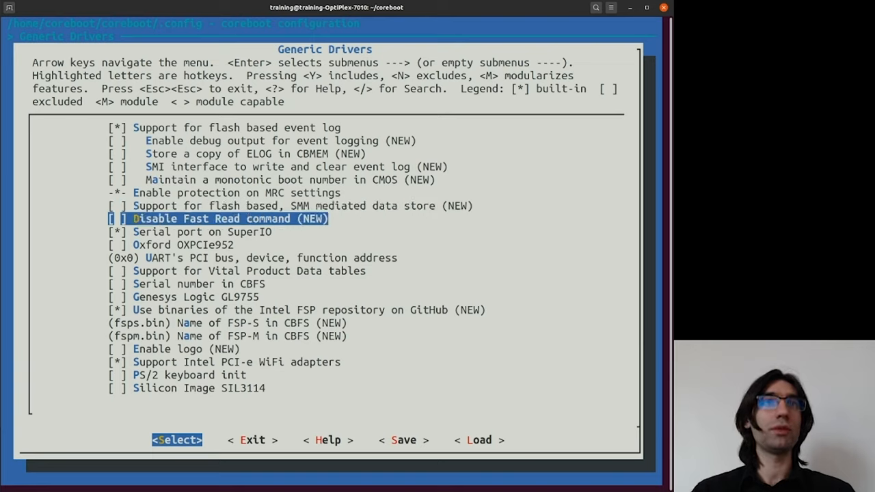
pyautogui.press('Down')
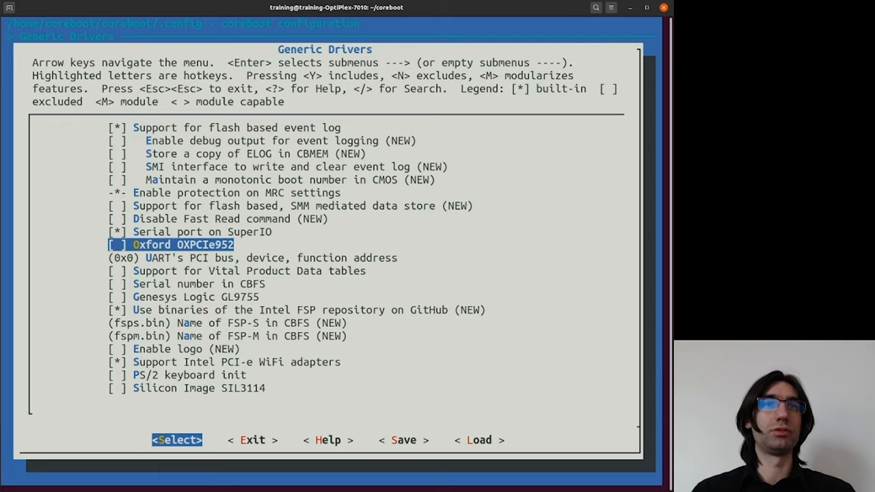
pyautogui.press('Down')
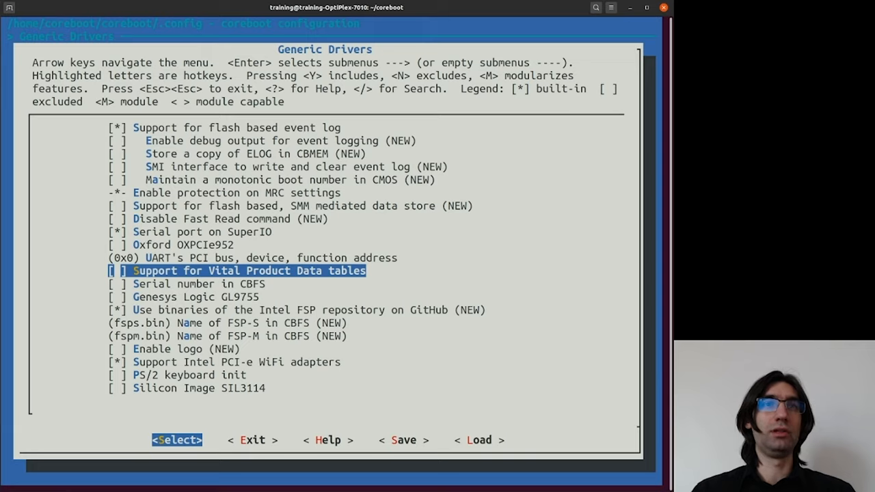
pyautogui.press('y')
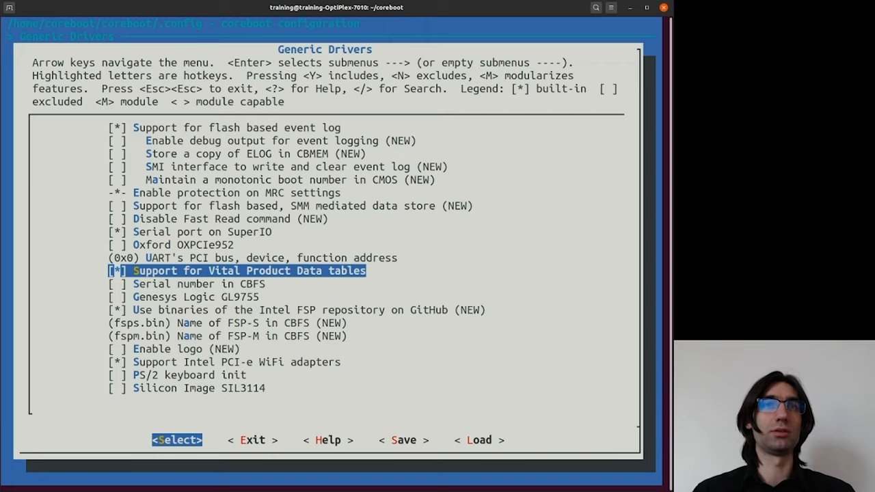
# Enable adding Intel FSP 2.0 binaries to CBFS using the FSP repository binaries.
pyautogui.press('Down')
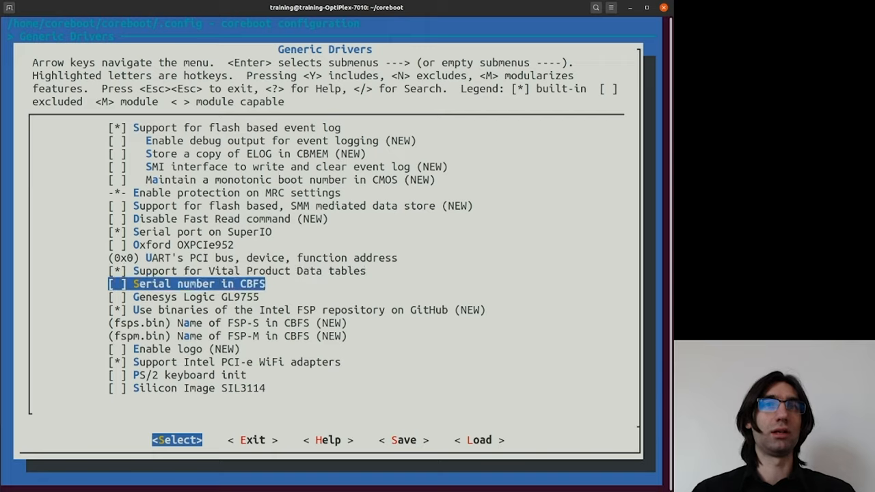
pyautogui.press('Down')
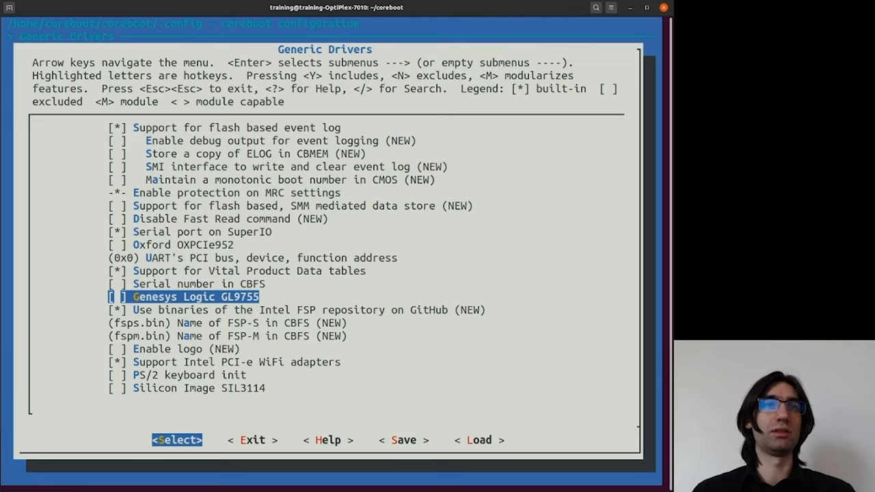
pyautogui.press('Down')
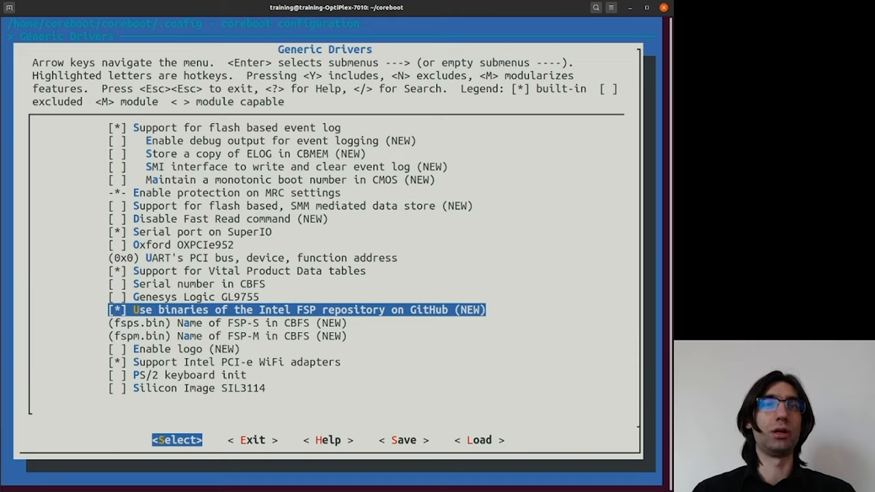
pyautogui.press('Down')
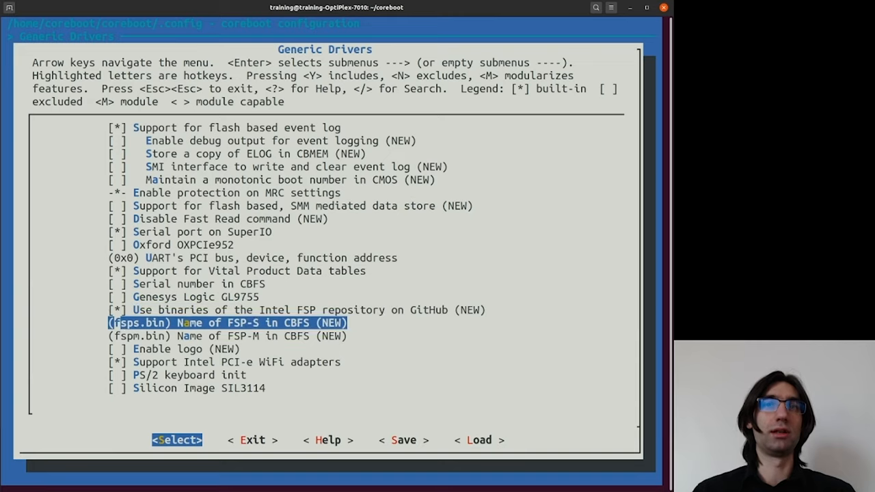
pyautogui.press('Up')
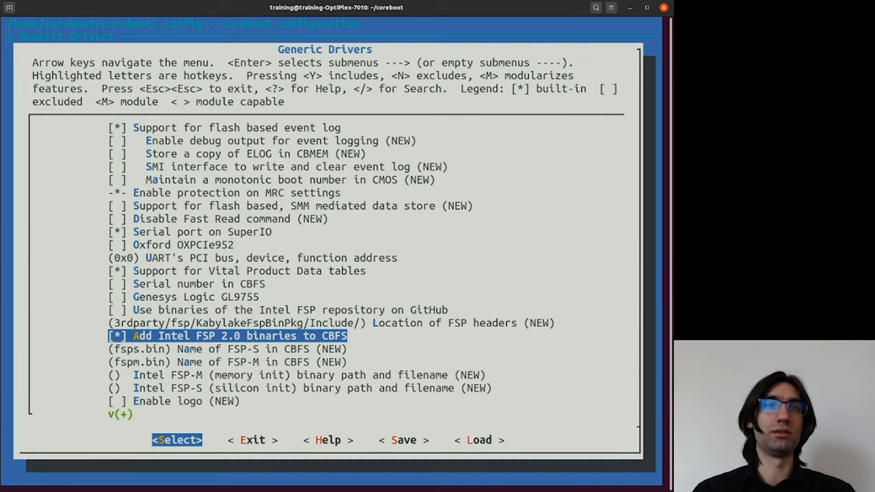
# Review the WiFi adapter, logo and PS/2 keyboard options, then move on to Security.
pyautogui.press('Down')
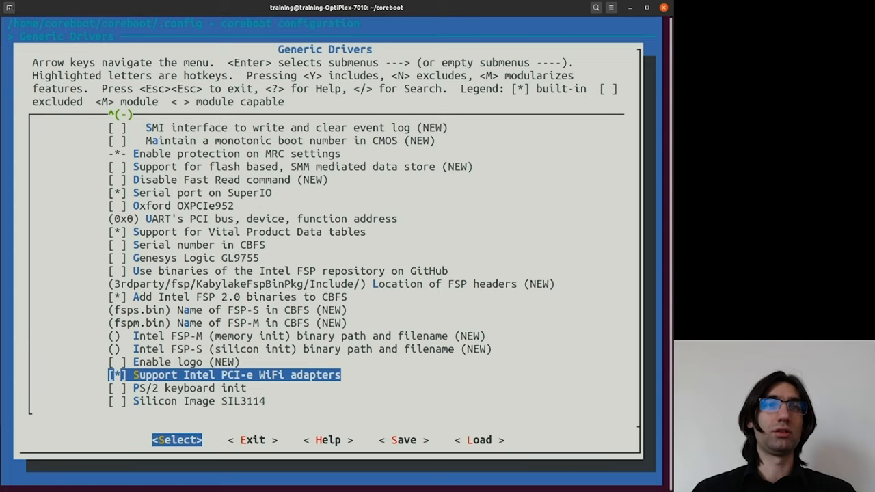
pyautogui.press('up')
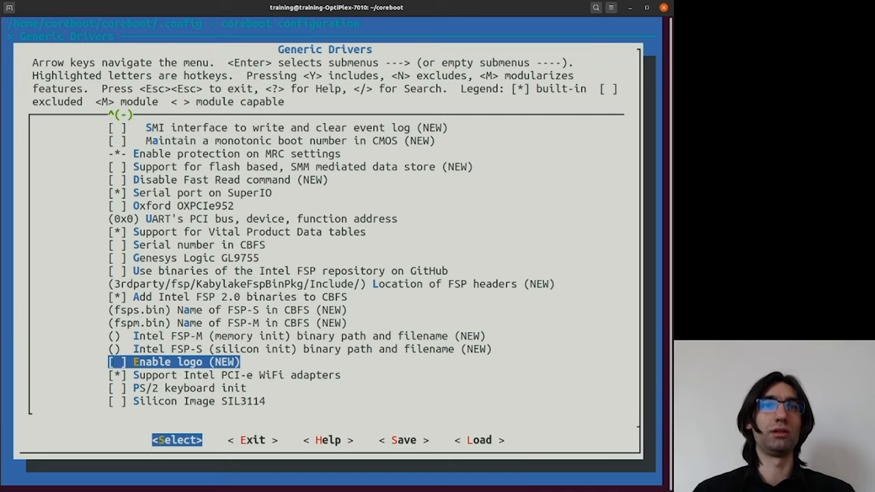
pyautogui.press('Down')
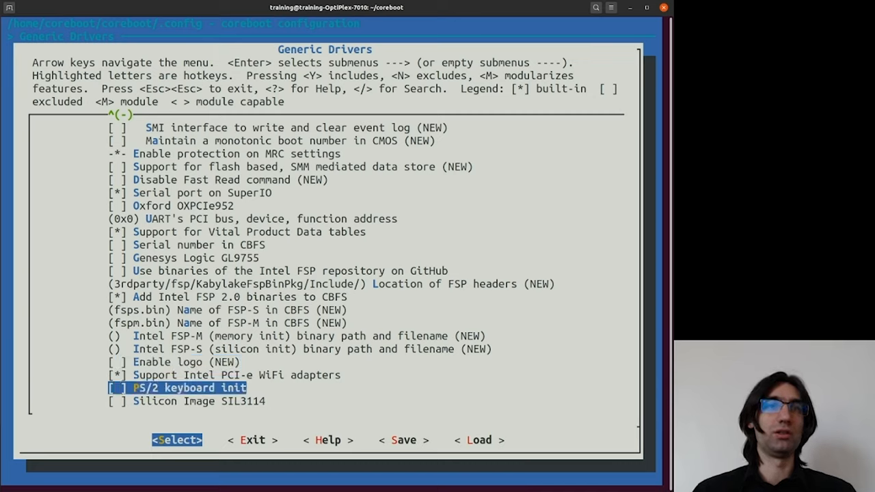
pyautogui.press('Up')
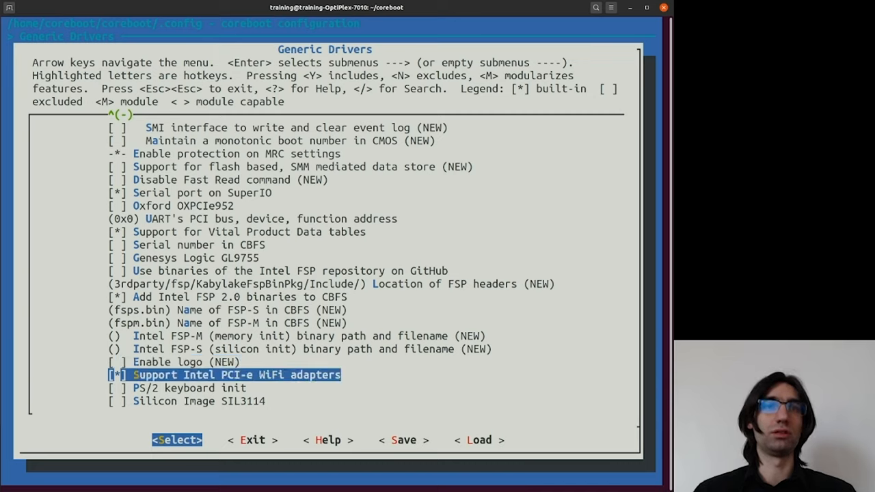
pyautogui.press('Escape')
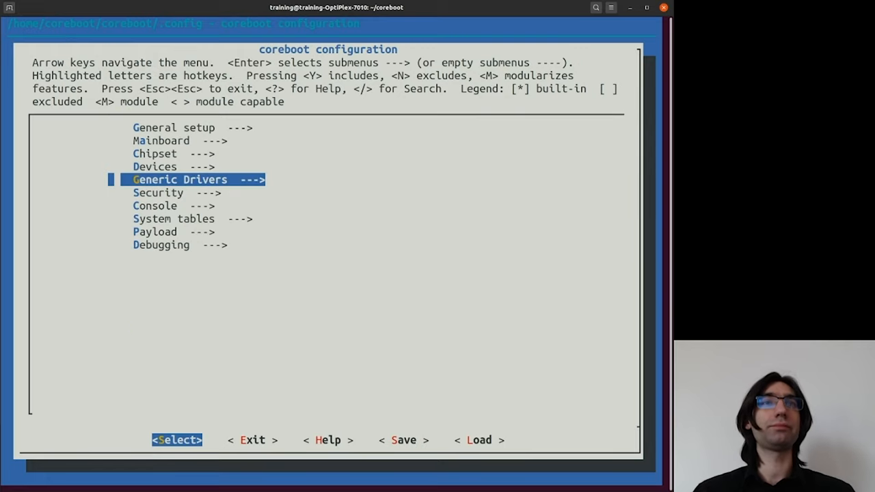
pyautogui.press('Down')
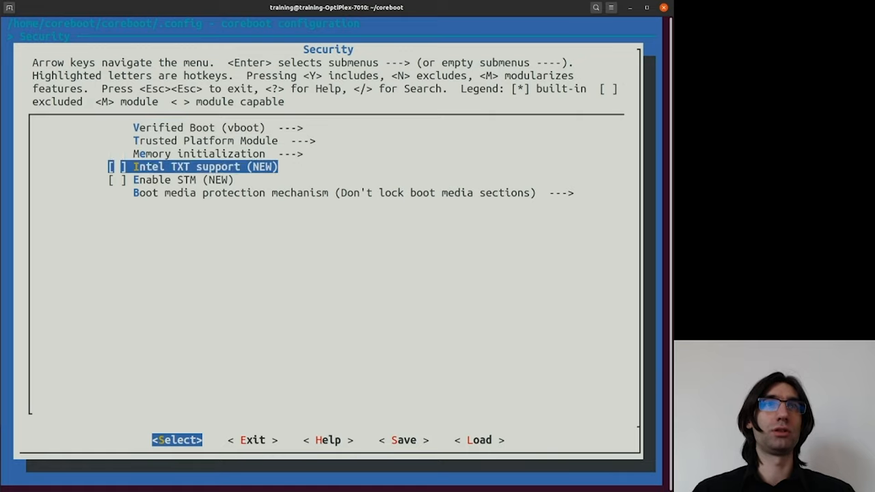
# Enable firmware verification with vboot in the Verified Boot settings.
pyautogui.press('Up')
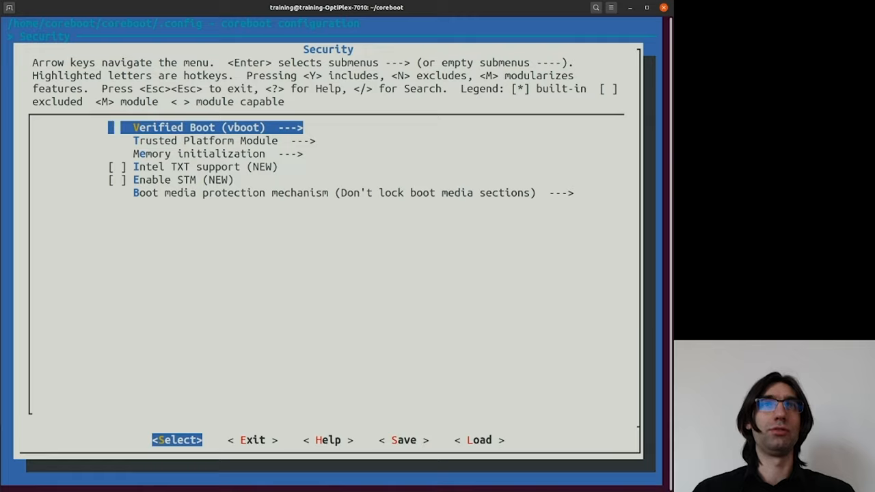
pyautogui.press('Enter')
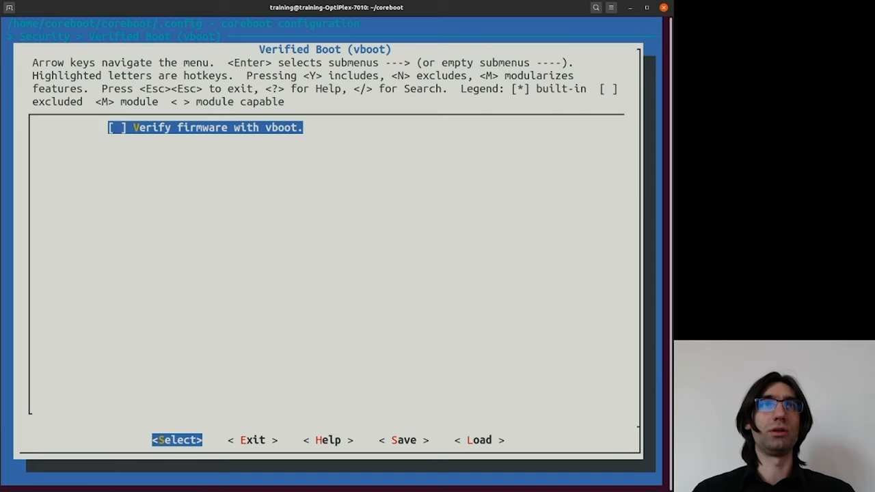
pyautogui.press('y')
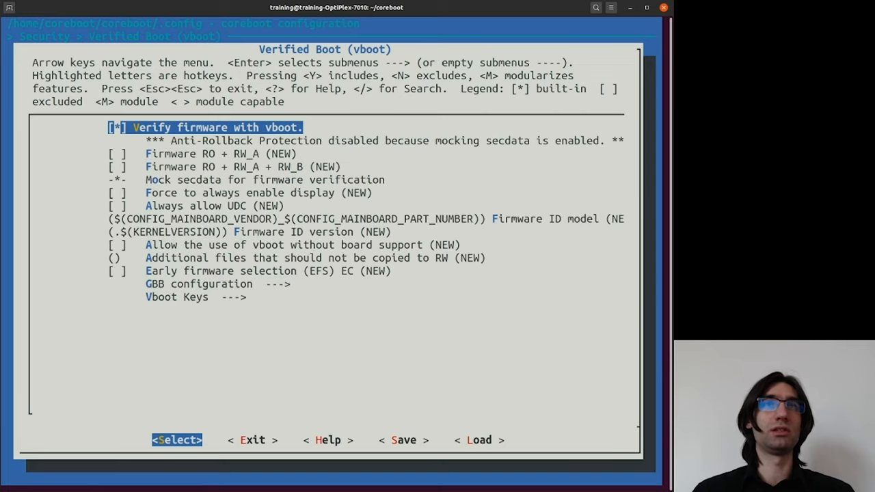
pyautogui.press('Down')
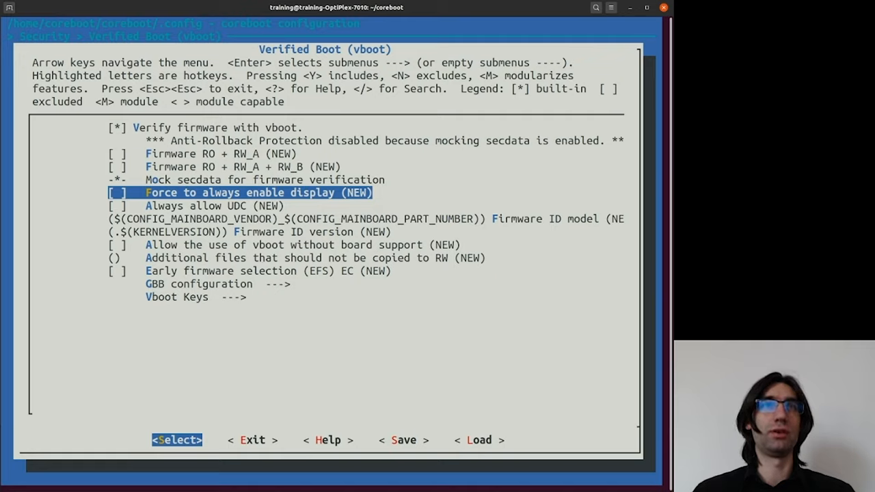
# Review Firmware RO + RW_A + RW_B, GBB and Vboot Keys entries, then go to the TPM settings.
pyautogui.press('Down')
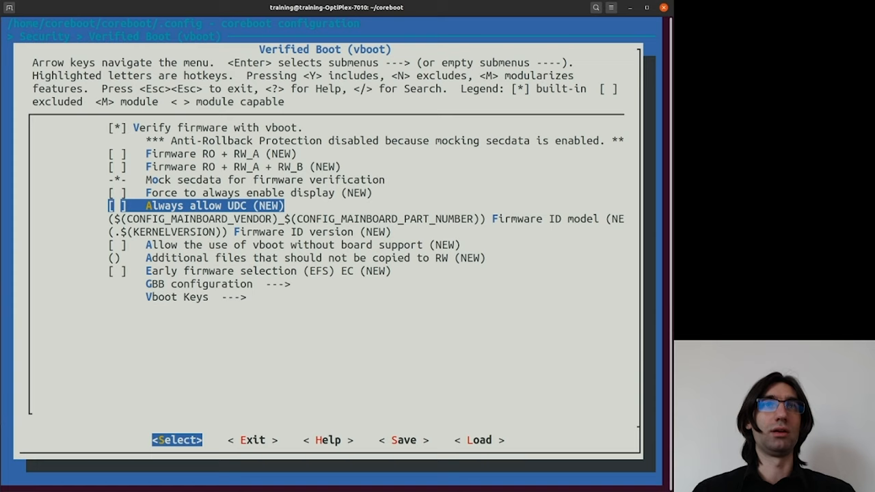
pyautogui.press('Up')
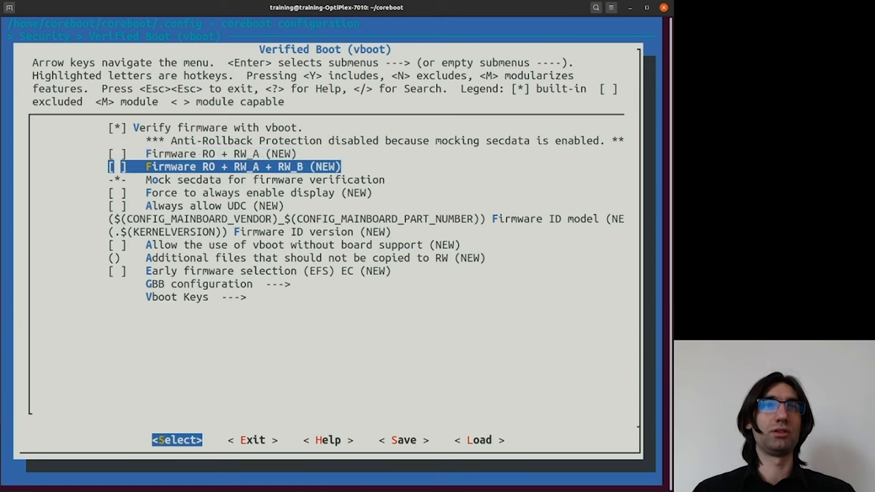
pyautogui.press('Down')
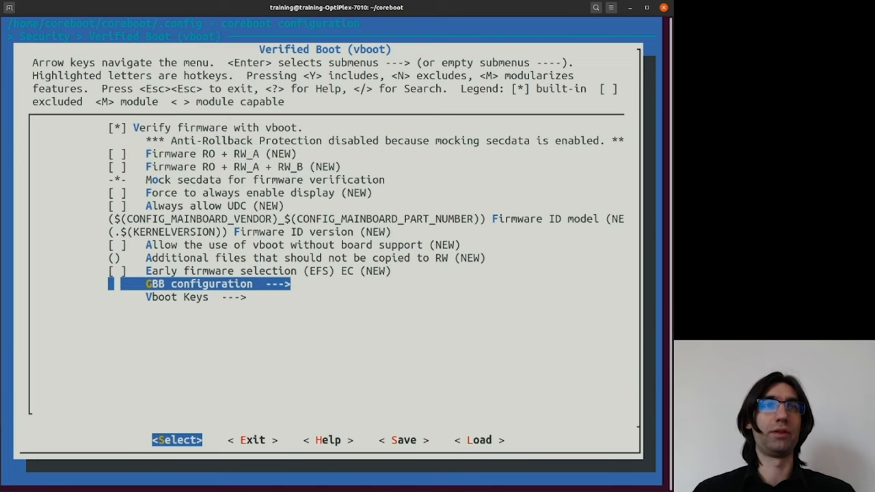
pyautogui.press('Down')
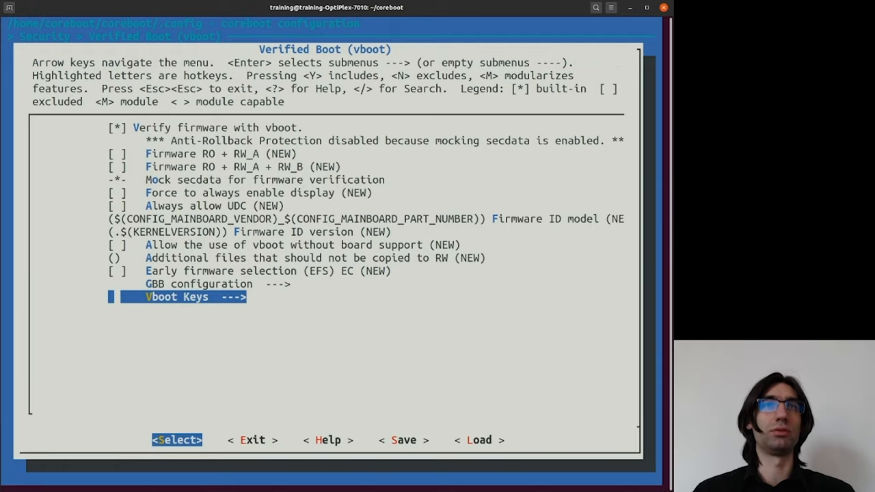
pyautogui.press('Escape')
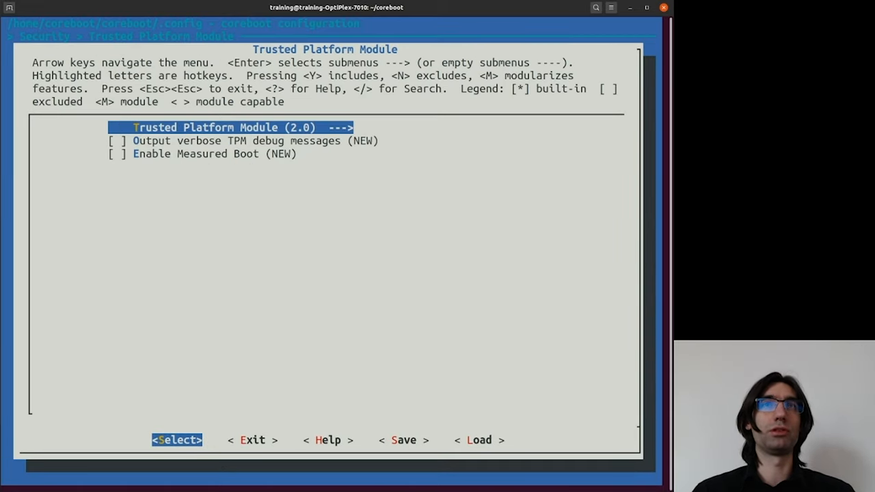
# Turn on Measured Boot and leave the TPM settings for Intel TXT support.
pyautogui.press('Down')
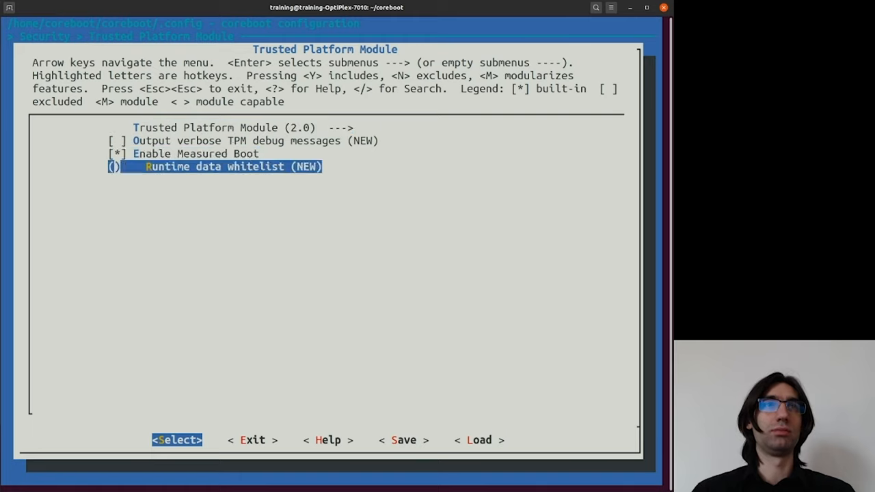
pyautogui.press('Escape')
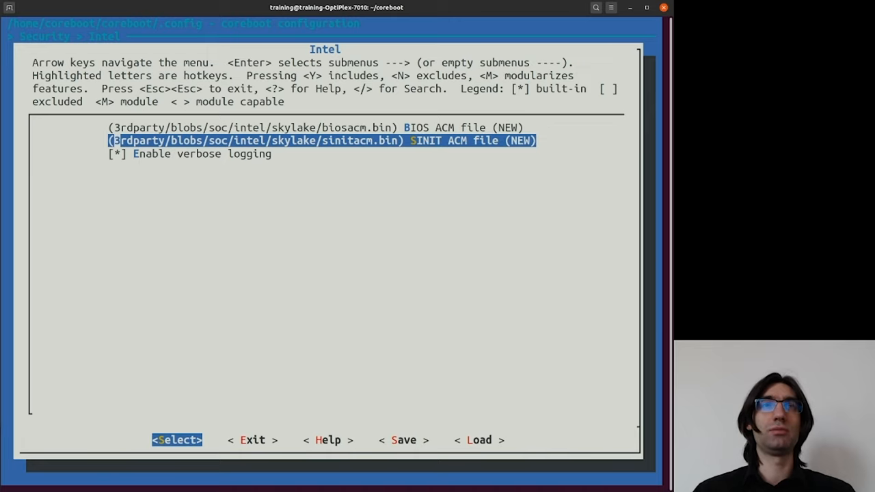
# Check the Intel TXT verbose logging option and return to Security for the STM settings.
pyautogui.press('Down')
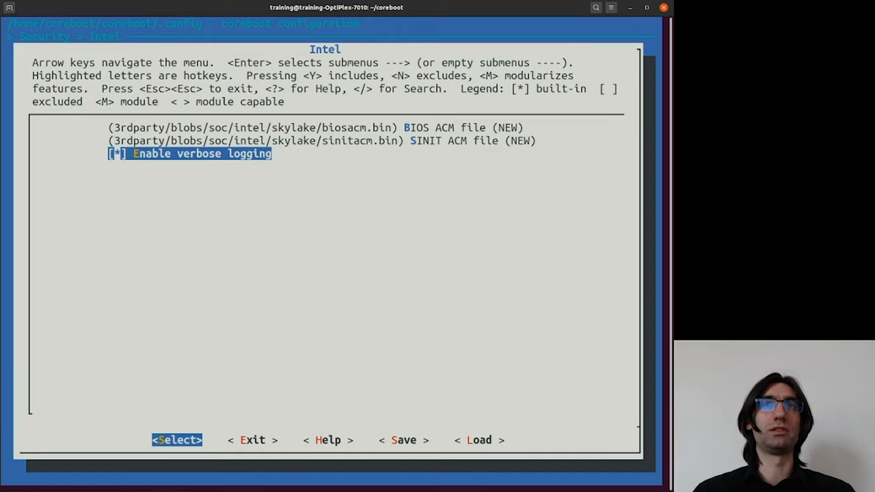
pyautogui.press('Escape')
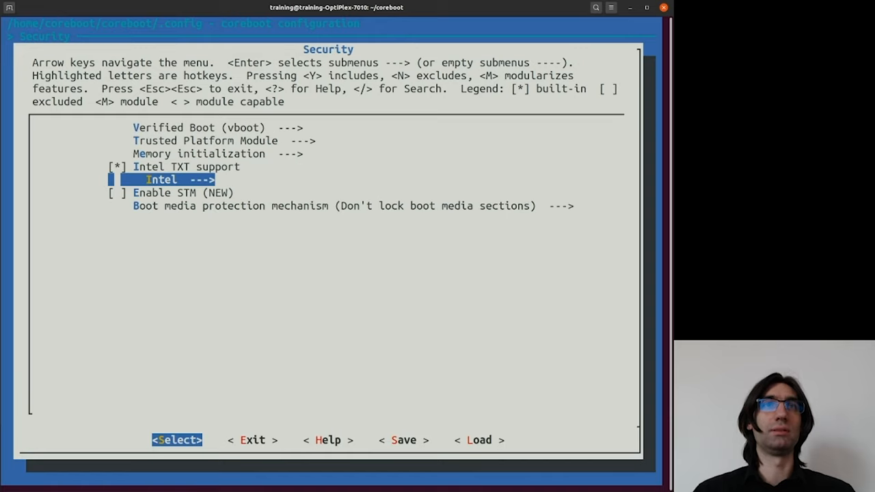
pyautogui.press('Down')
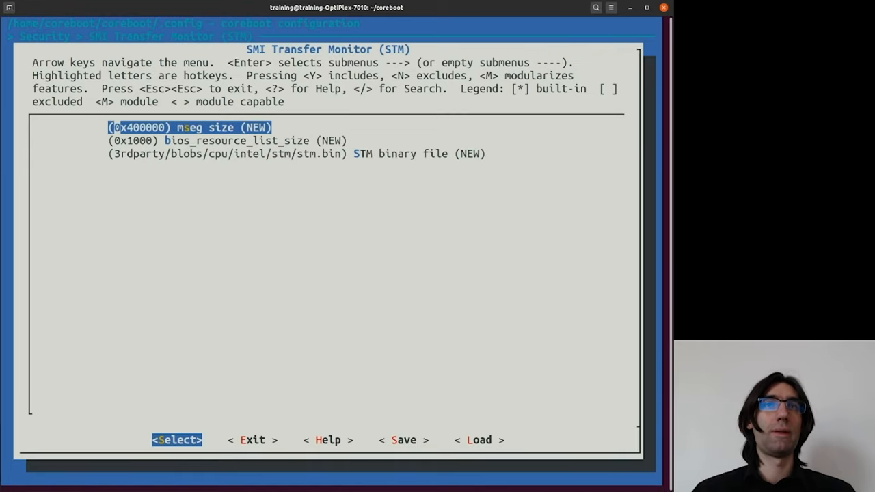
# Review the STM binary file and mseg size settings, then bring up boot media protection choices.
pyautogui.press('Down')
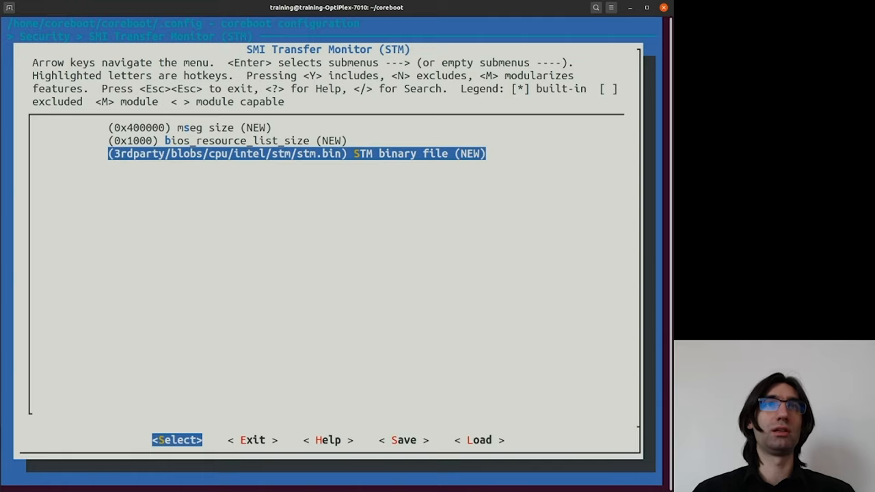
pyautogui.press('Up')
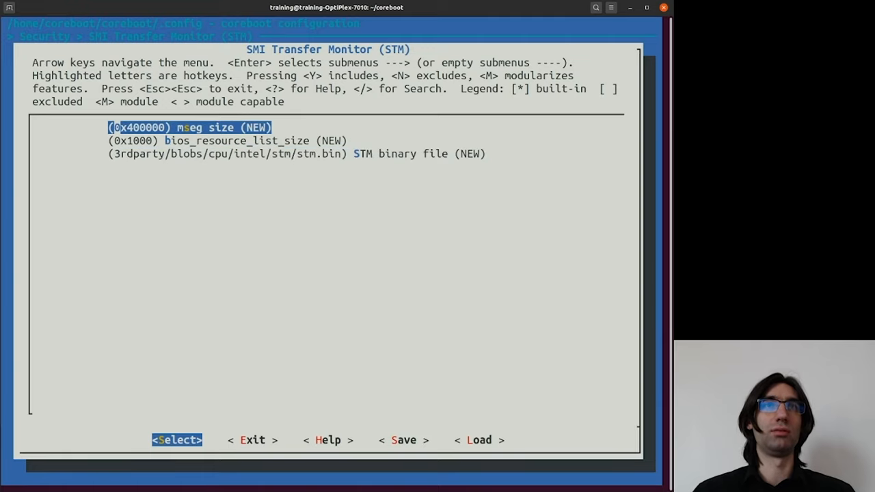
pyautogui.press('Escape')
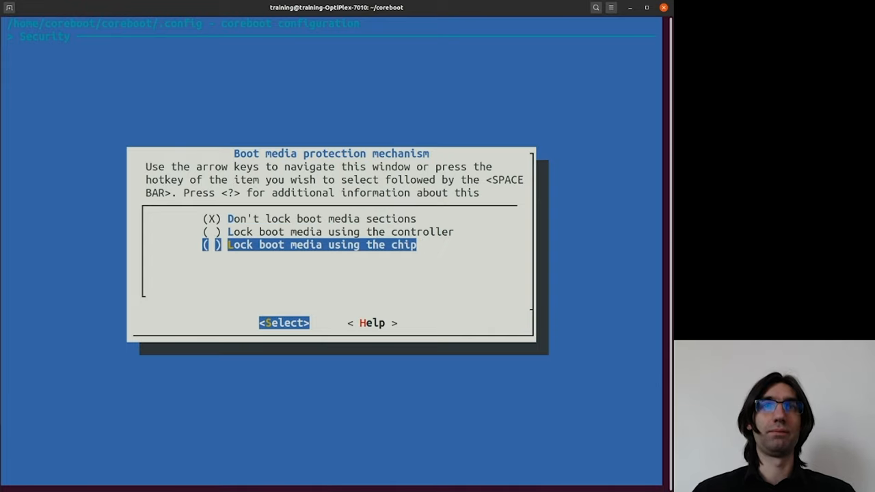
# Leave Boot media protection and bring up the Console settings menu.
pyautogui.press('Up')
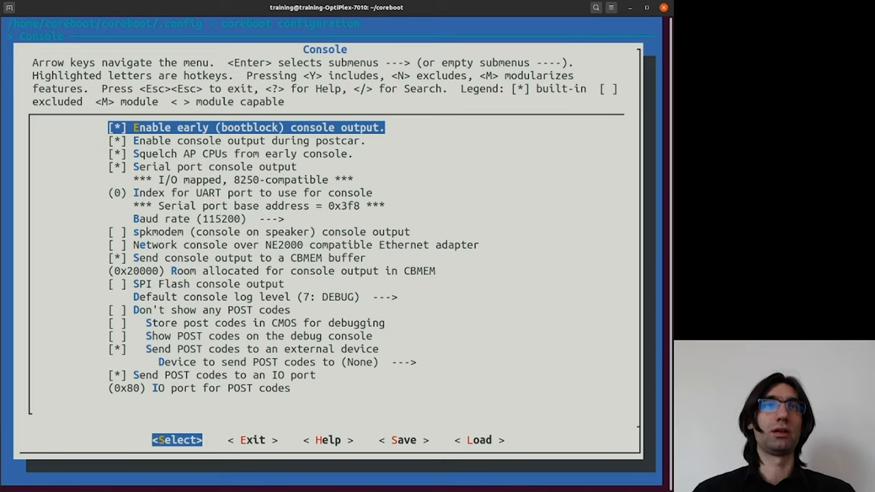
# Review Console options (Squelch AP CPUs, serial port, baud rate, spkmodem, network, CBMEM) down to the POST code device.
pyautogui.press('Down')
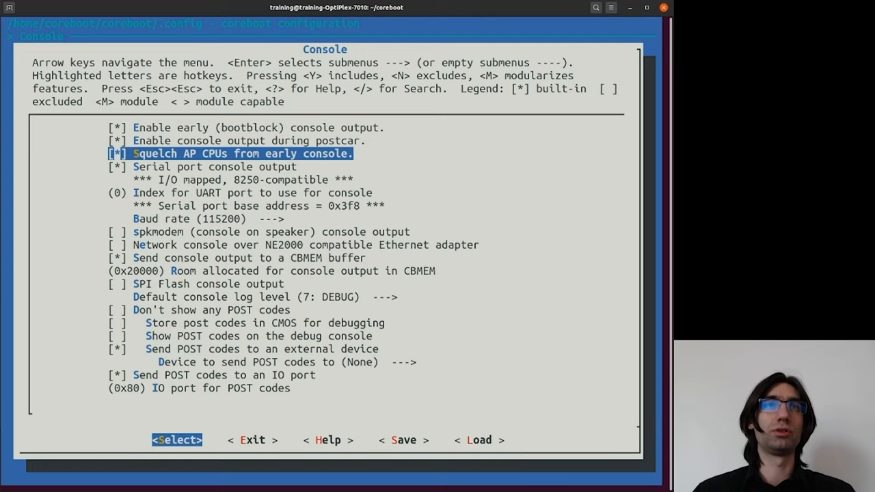
pyautogui.press('Up')
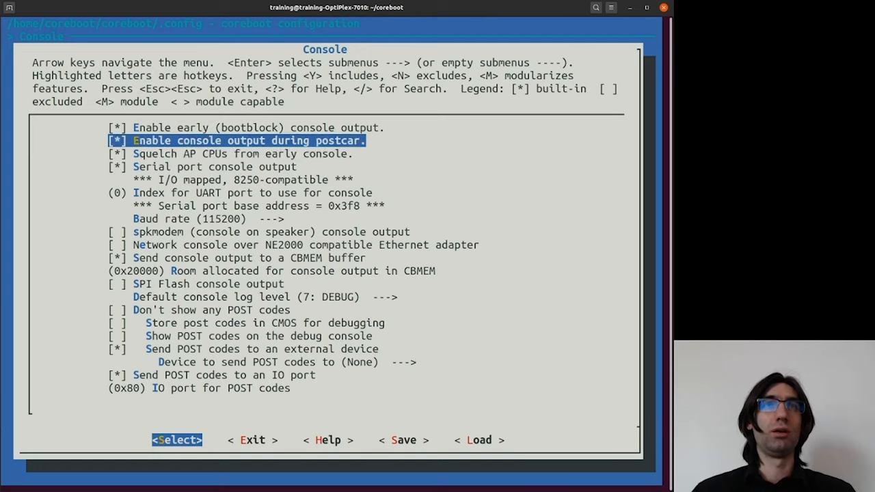
pyautogui.press('Down')
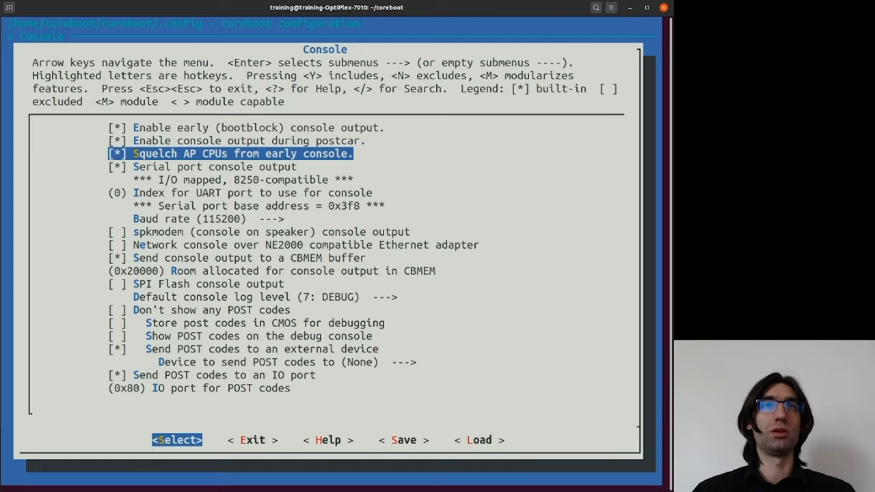
pyautogui.press('Down')
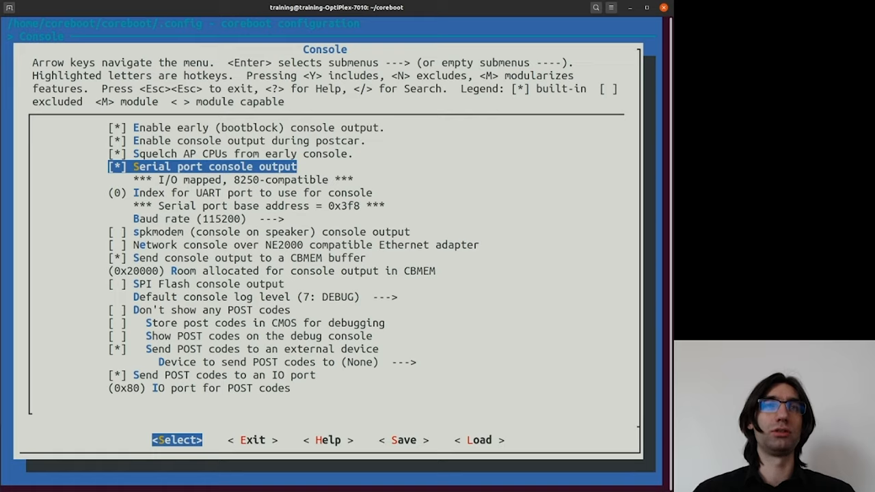
pyautogui.press('Down')
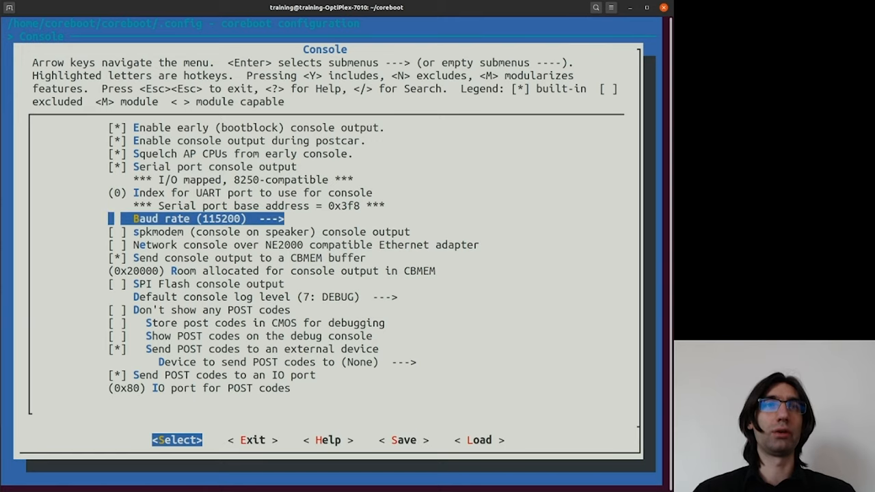
pyautogui.press('Down')
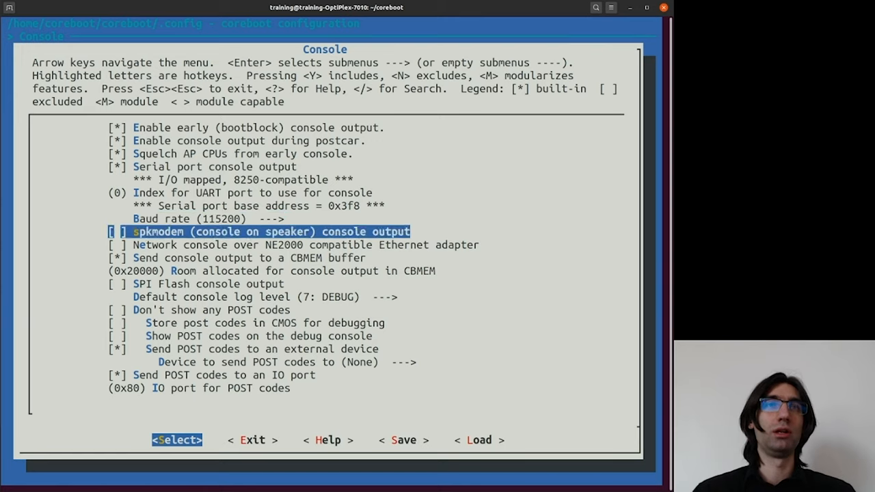
pyautogui.press('Down')
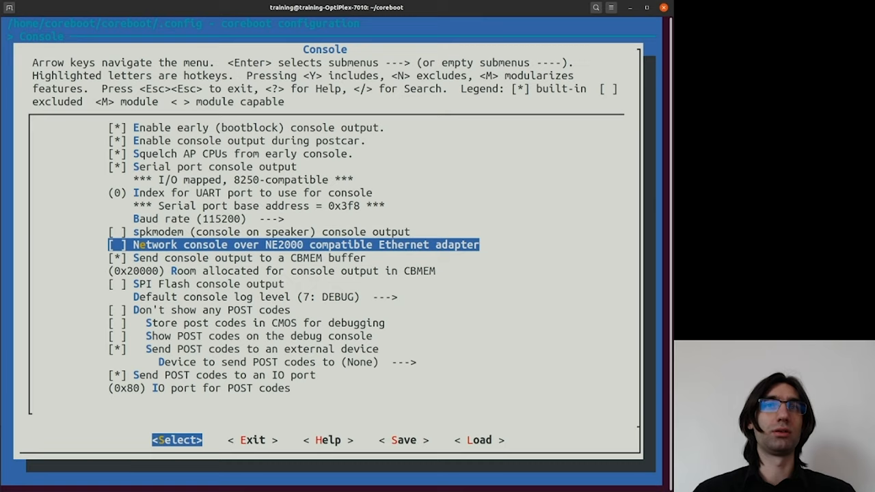
pyautogui.press('Down')
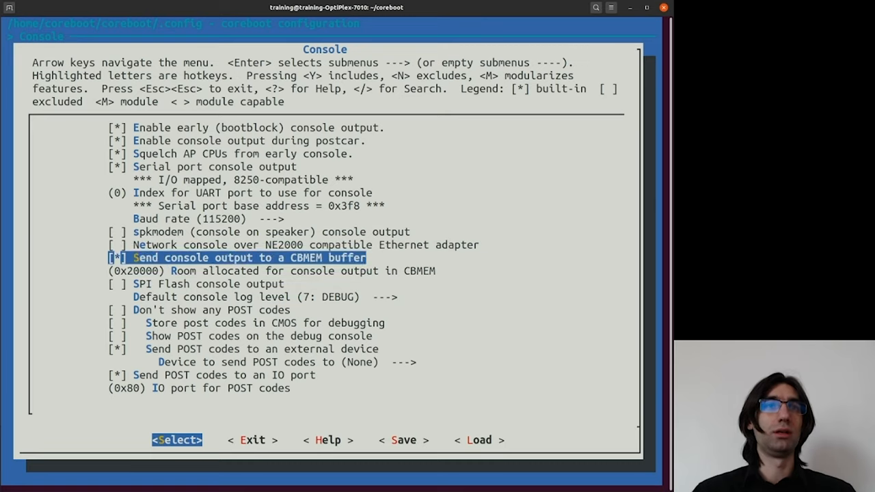
pyautogui.press('Down')
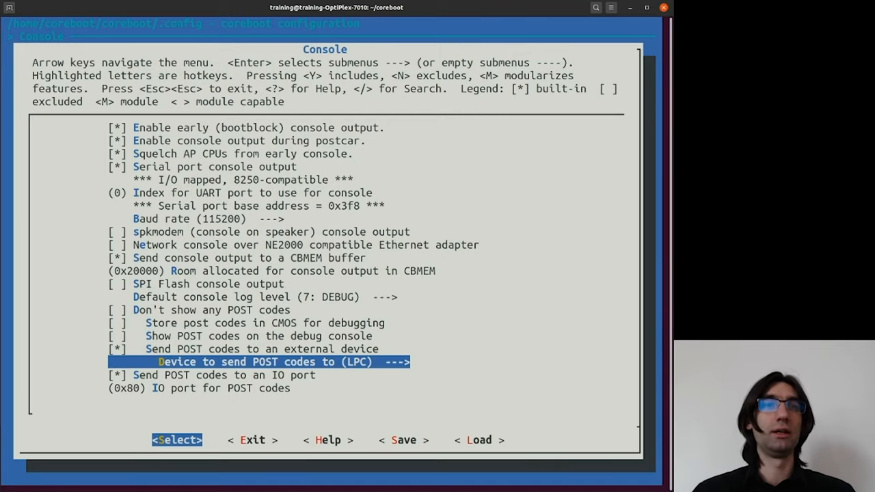
# Send POST codes to the LPC device and bring up the System tables menu.
pyautogui.press('Escape')
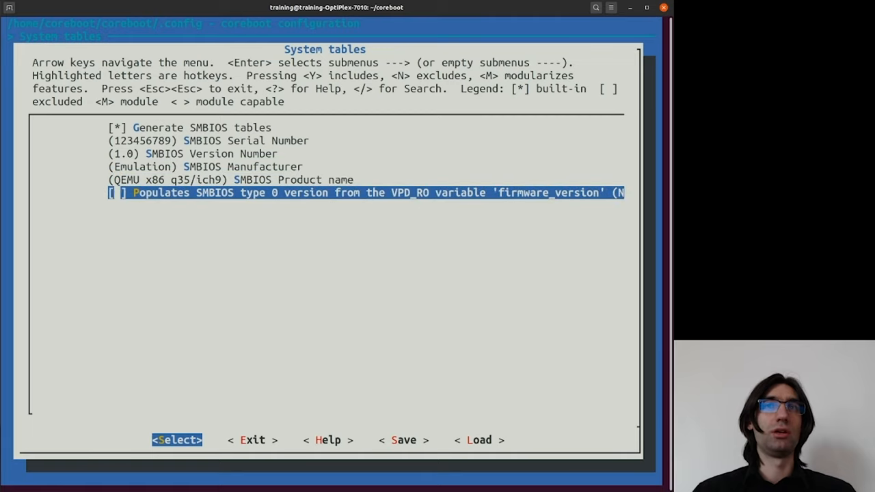
# Review the SMBIOS Serial Number and Product name values, then list the available payloads.
pyautogui.press('Up')
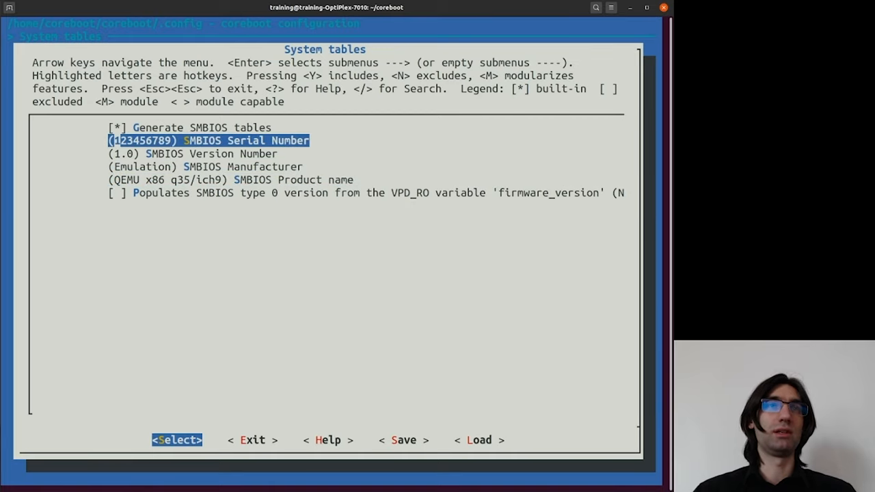
pyautogui.press('Down')
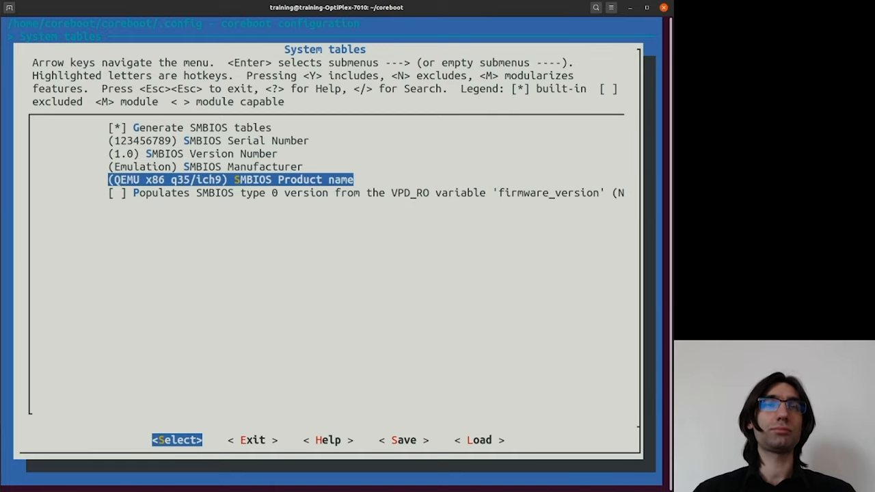
pyautogui.press('Up')
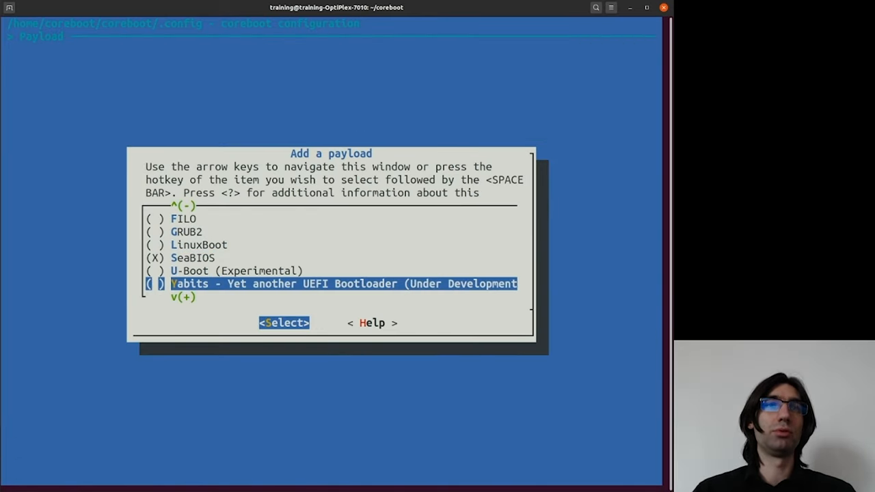
# Review the payload choices and select Tianocore instead of SeaBIOS.
pyautogui.press('Down')
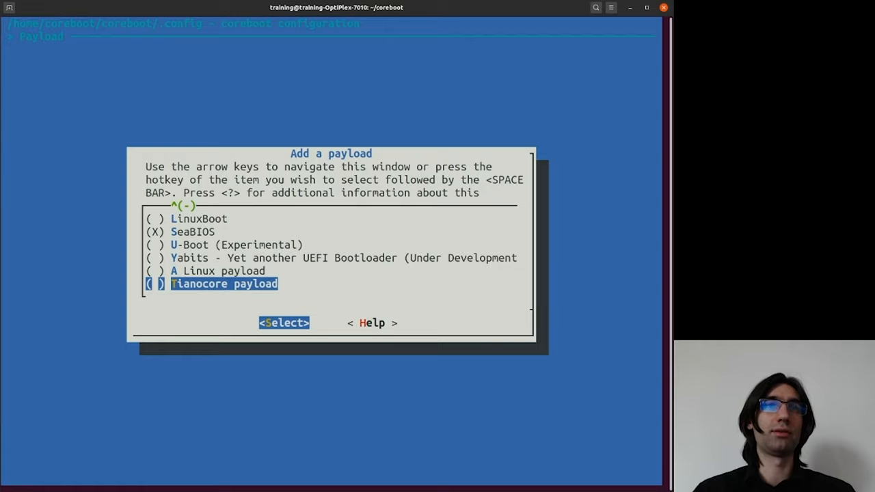
pyautogui.press('Up')
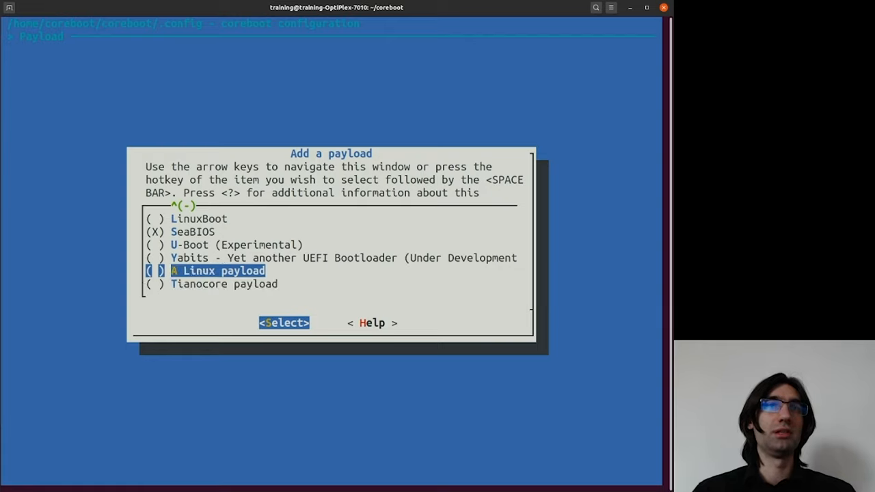
pyautogui.press('Up')
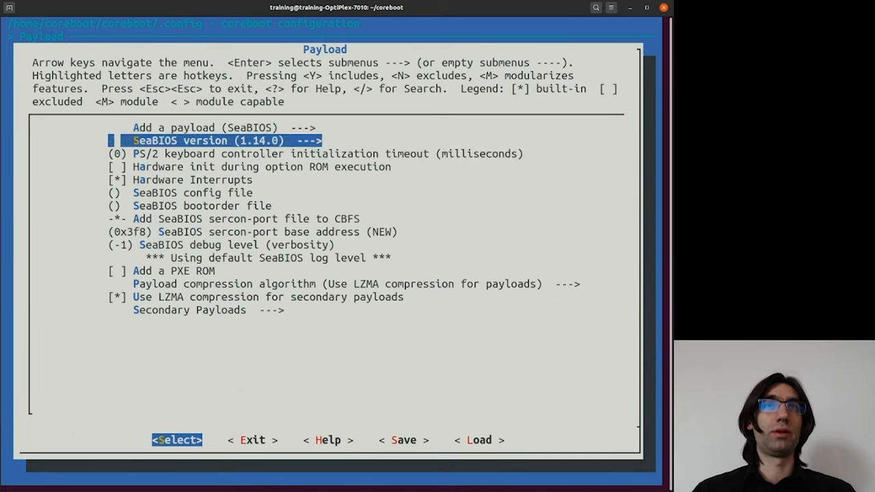
pyautogui.press('Down')
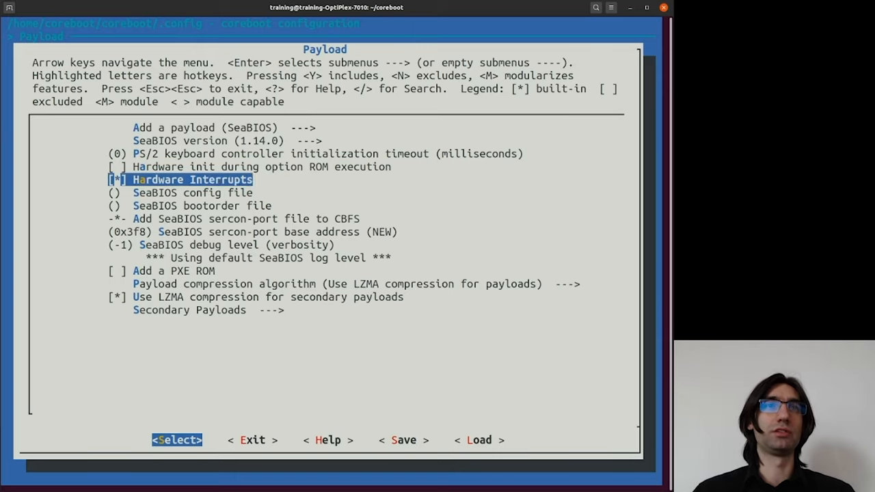
pyautogui.press('Down')
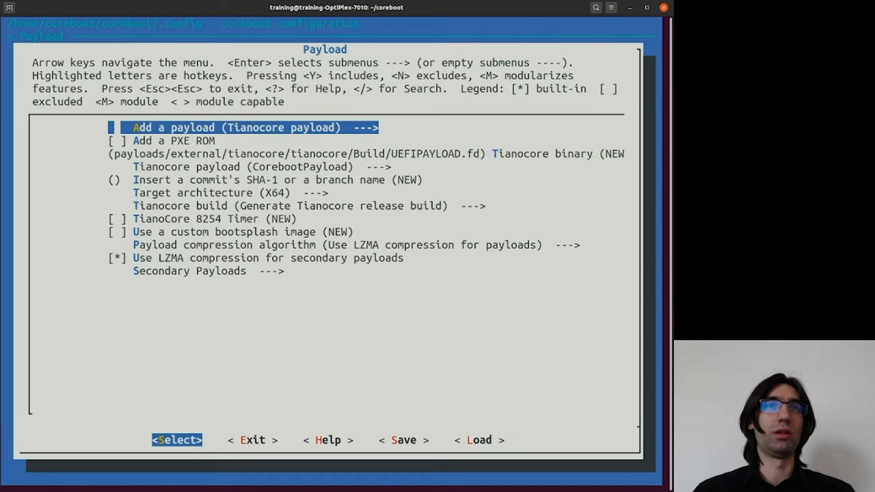
# Review the Tianocore commit SHA-1 and build entries, then enter PXE Options.
pyautogui.press('Down')
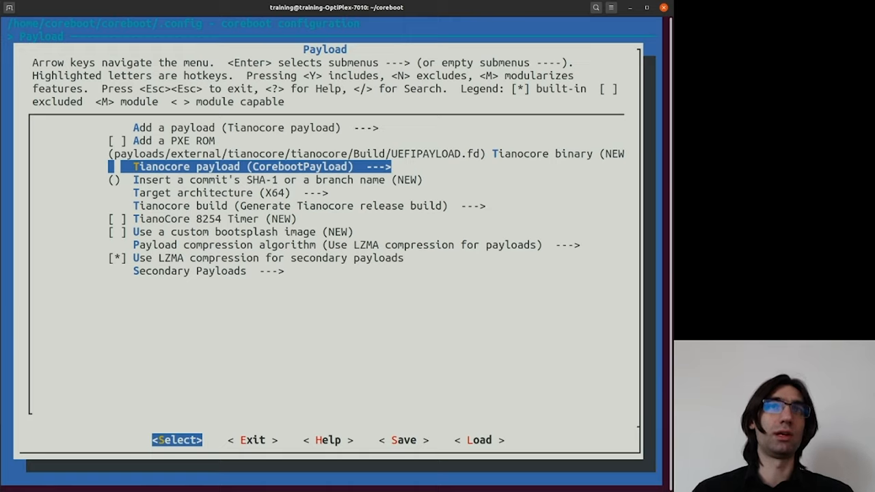
pyautogui.press('Down')
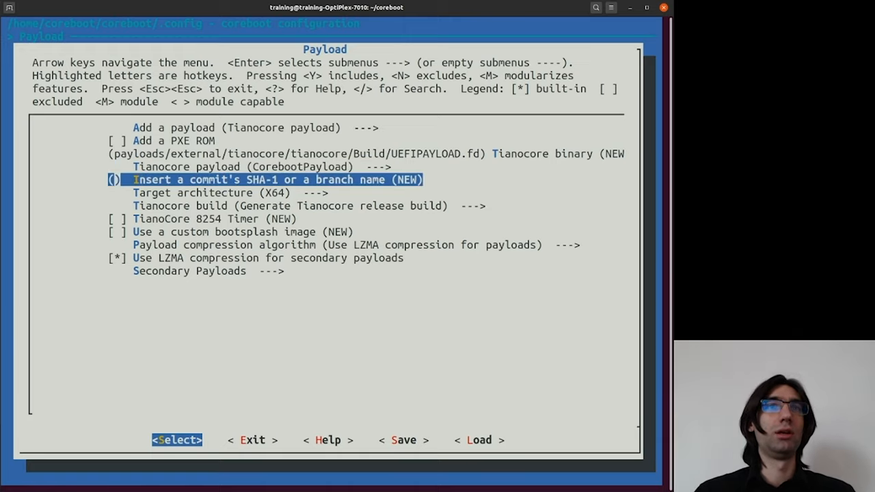
pyautogui.press('Down')
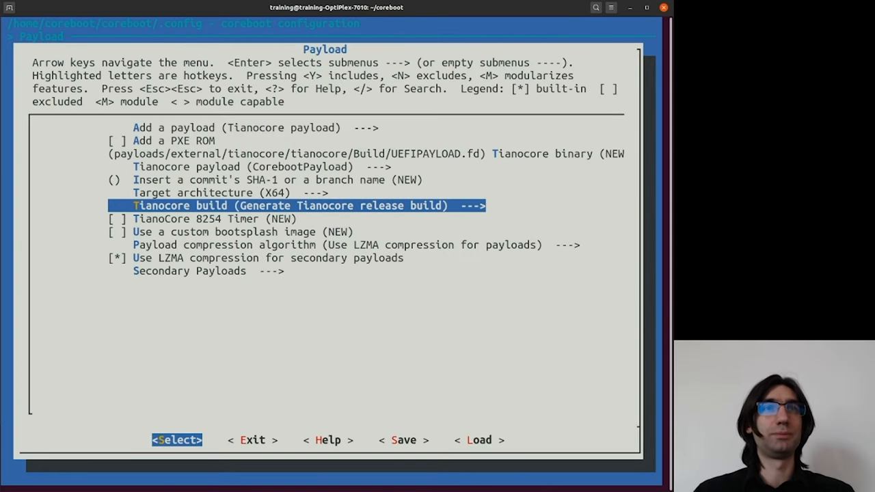
pyautogui.press('Down')
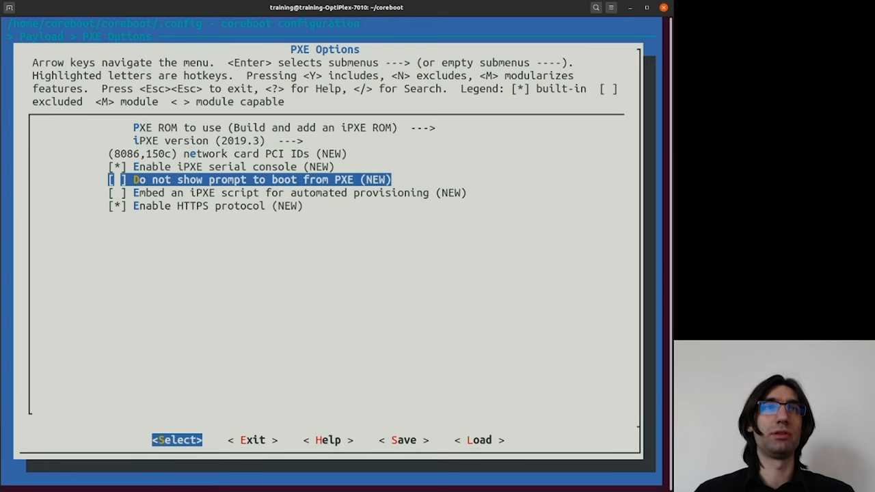
# Review Secondary Payloads (coreinfo, Memtest86+, tint) and bring up the Debugging menu.
pyautogui.press('Escape')
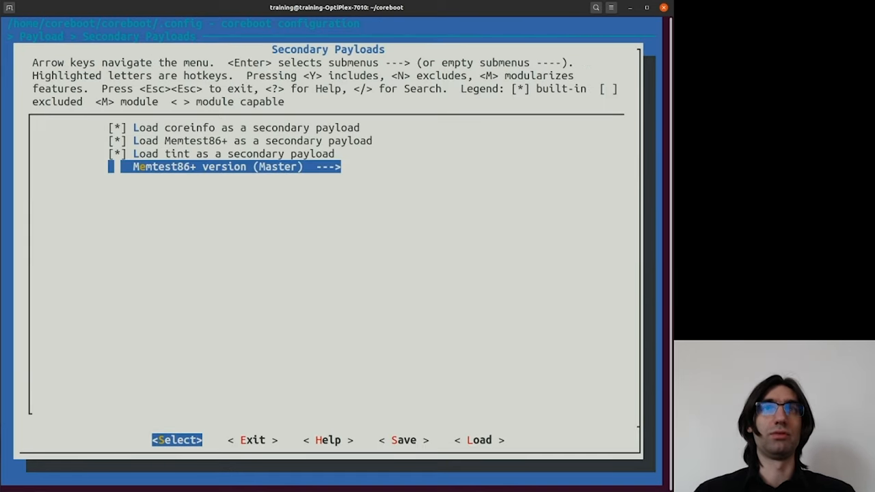
pyautogui.press('Escape')
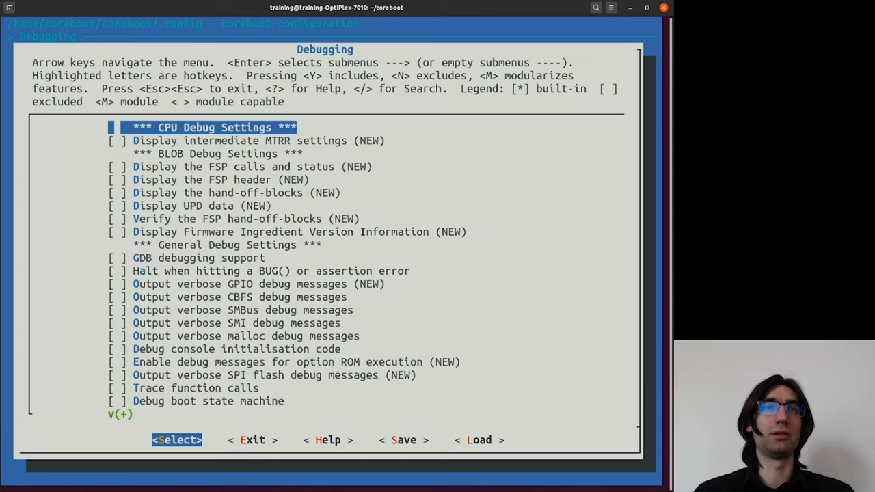
# Enable verbose SMI and CBFS debug messages, FSP call/header/HOB/UPD displays and firmware ingredient version info.
pyautogui.press('Down')
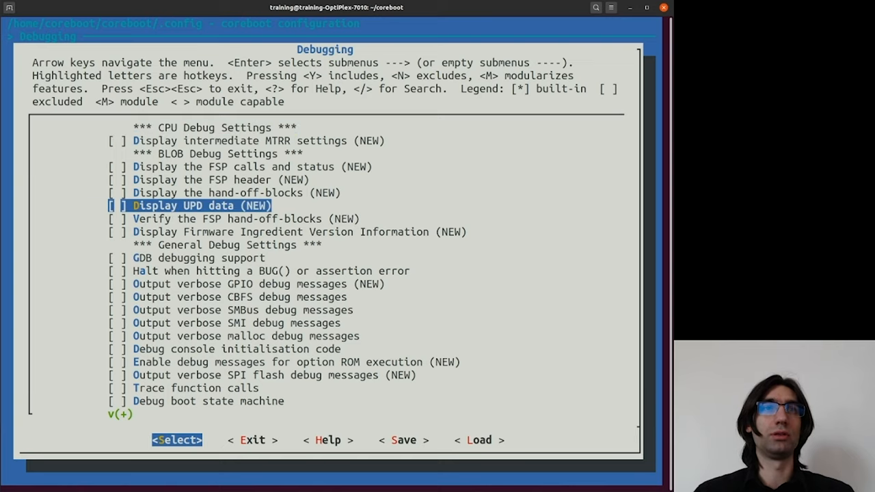
pyautogui.press('Down')
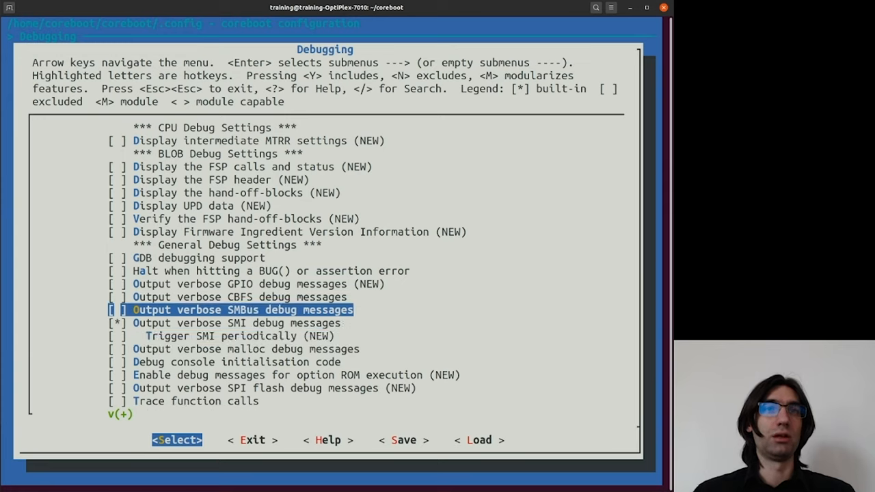
pyautogui.press('Up')
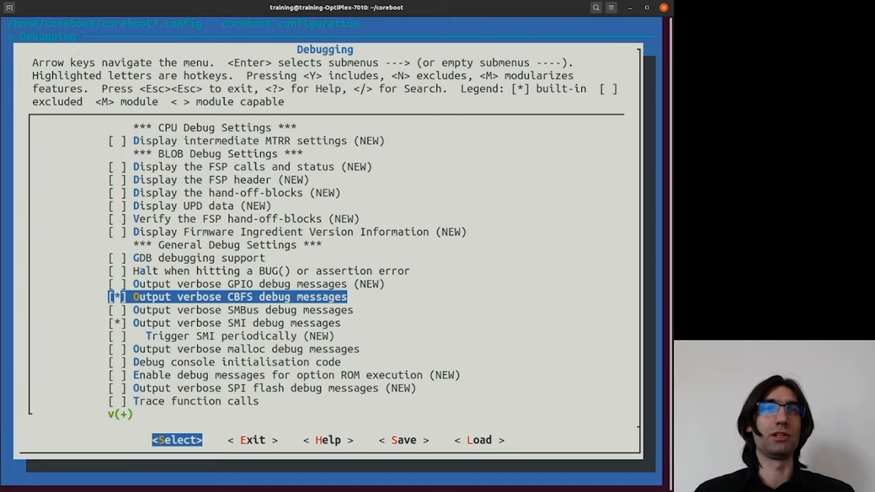
pyautogui.press('Up')
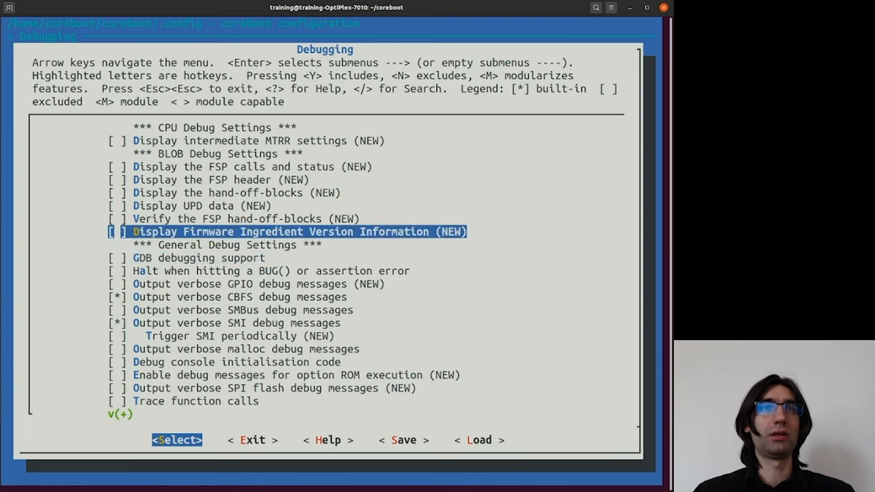
pyautogui.press('Up')
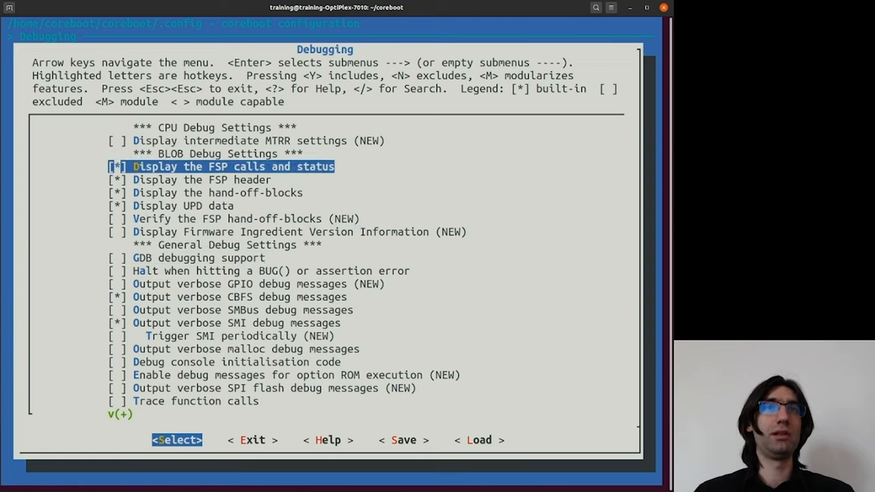
pyautogui.press('Down')
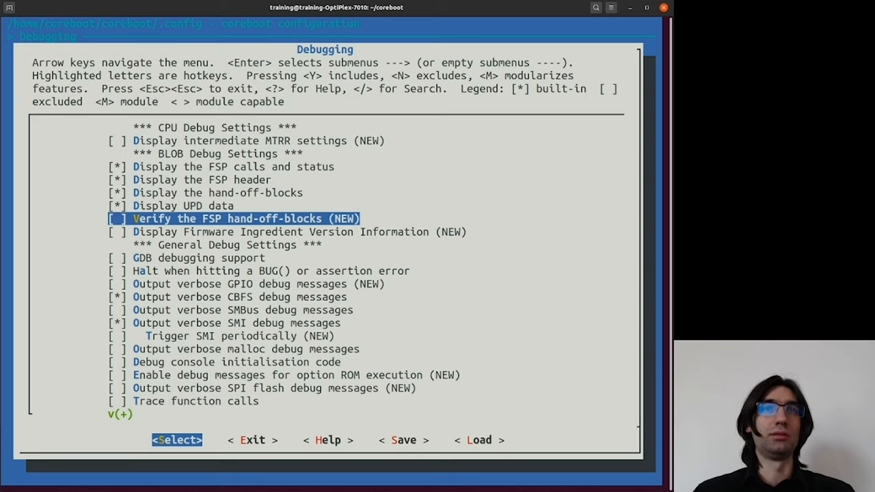
pyautogui.press('Down')
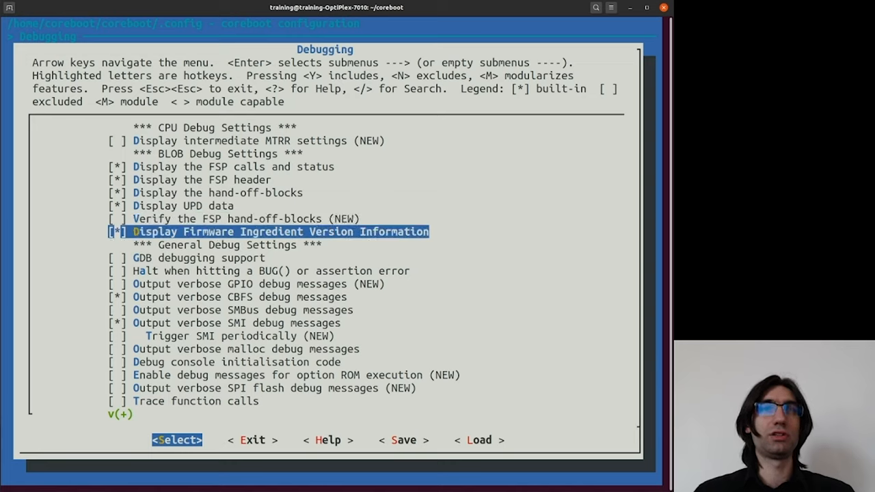
# Enable EM100 support, Ada debug code and verbose SPI flash messages, then return to the main menu.
pyautogui.press('Down')
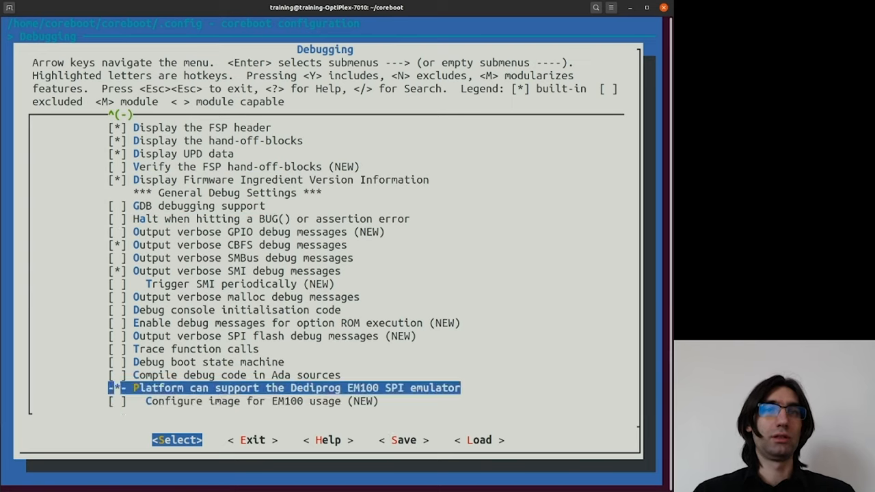
pyautogui.press('Down')
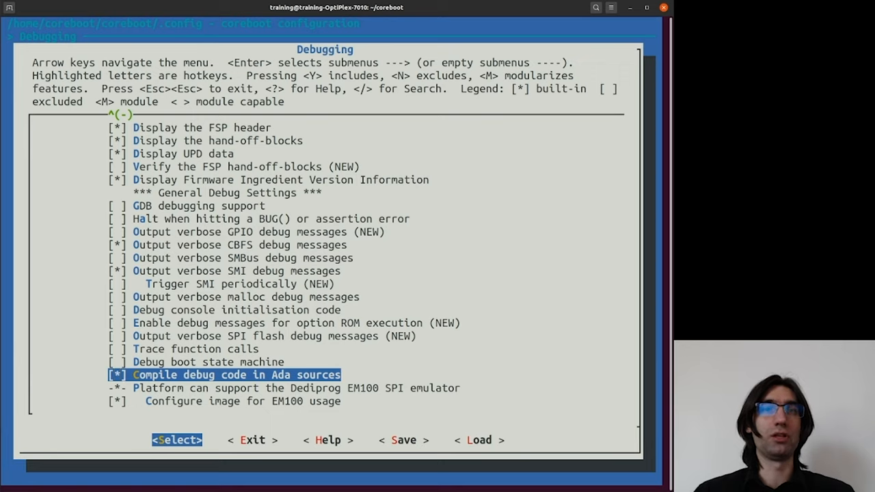
pyautogui.press('Up')
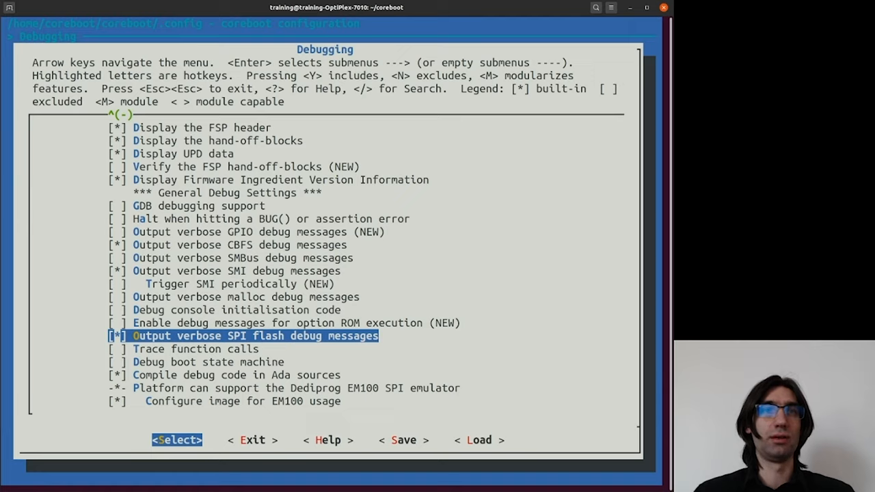
pyautogui.press('Up')
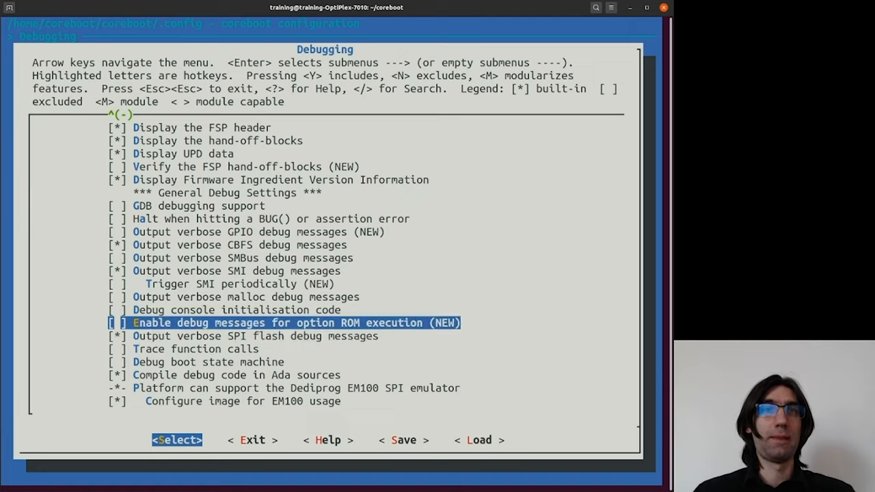
pyautogui.press('Up')
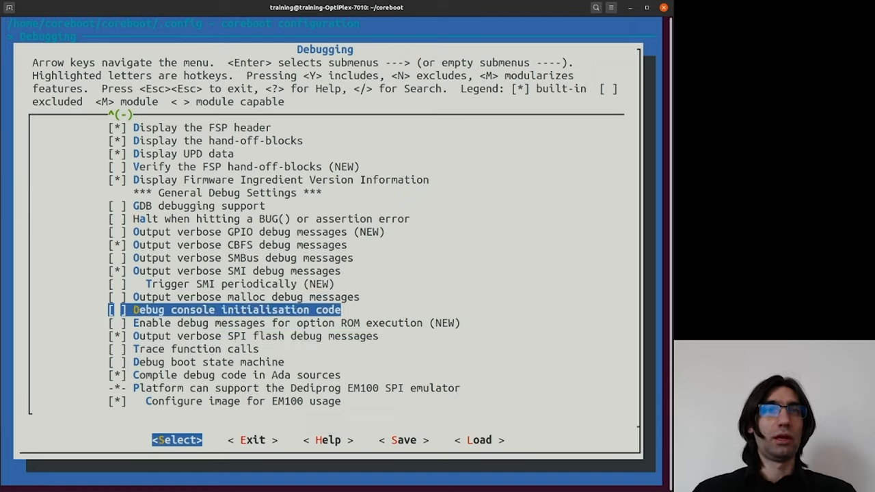
pyautogui.press('Escape')
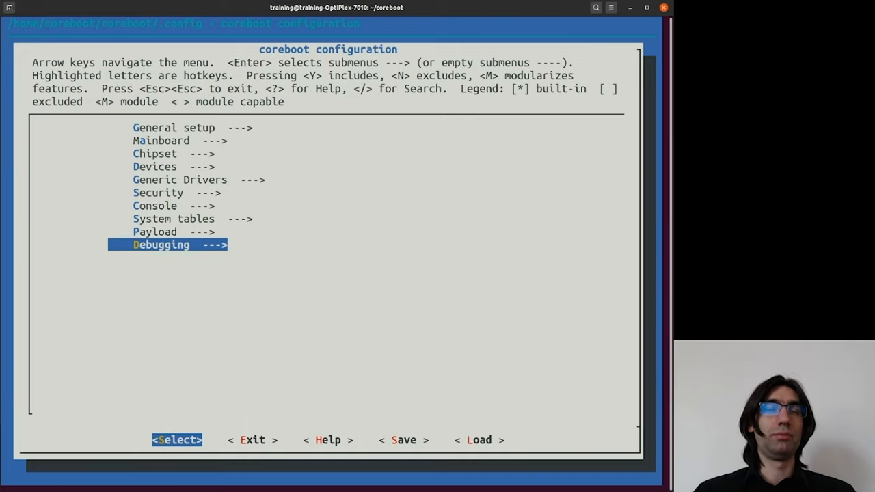
# Reopen the Debugging menu and confirm the enabled FSP display options.
pyautogui.press('Up')
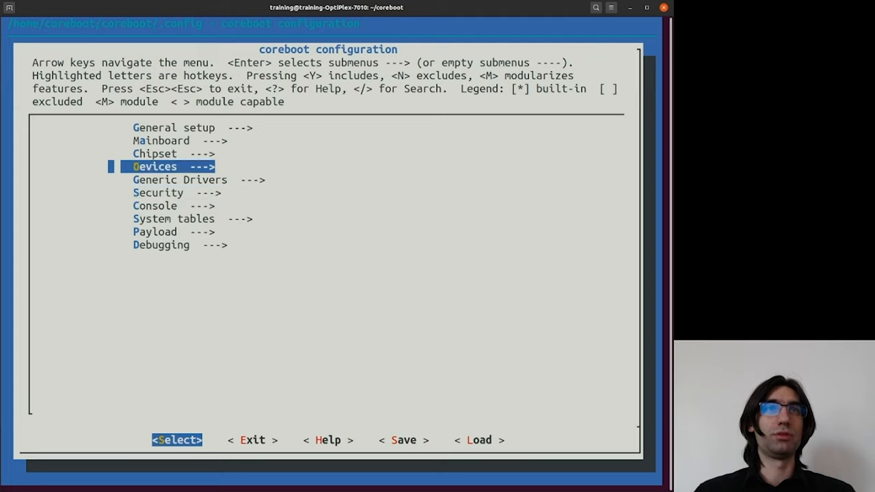
pyautogui.press('Down')
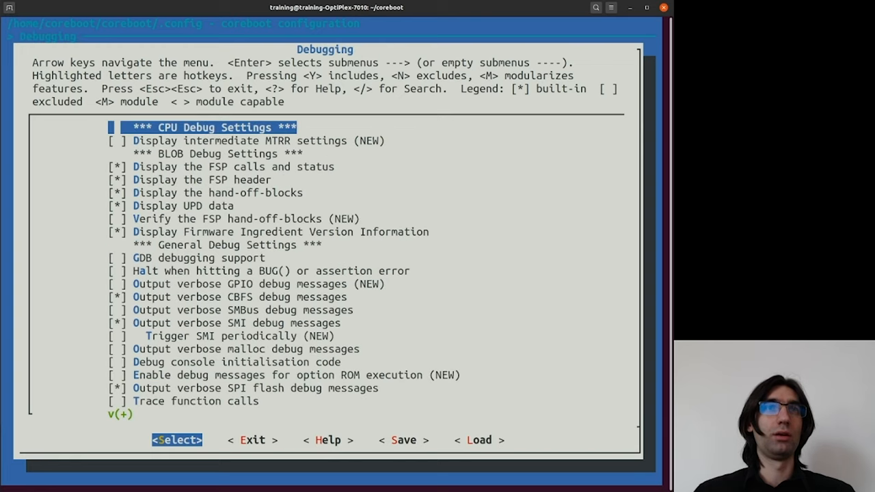
pyautogui.press('Down')
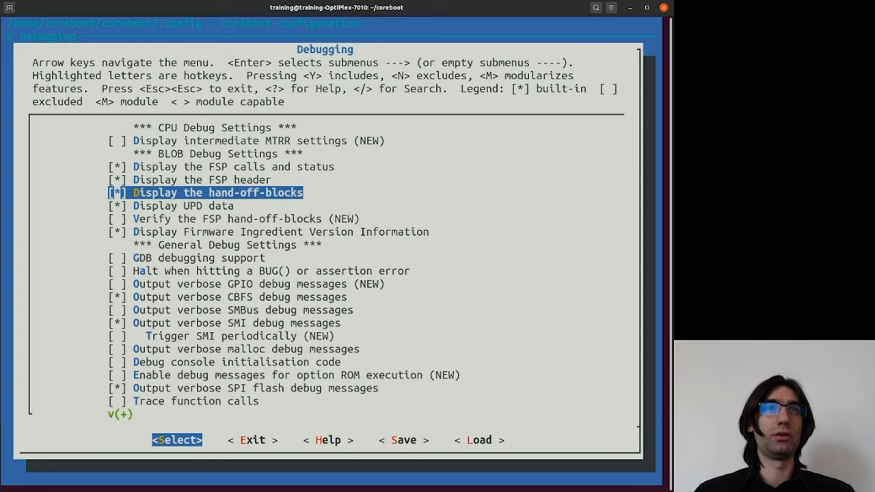
# Bring up Search Configuration Parameter with 'CPU_' entered.
pyautogui.press('/')
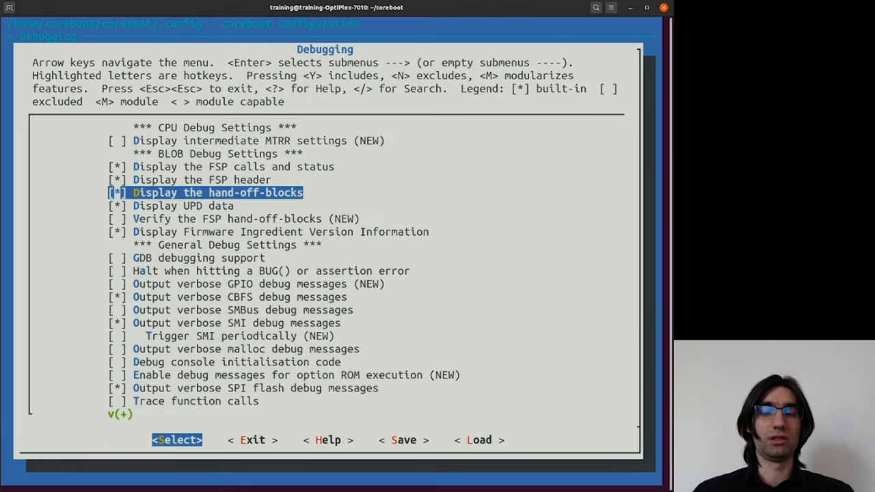
pyautogui.click(328, 440)
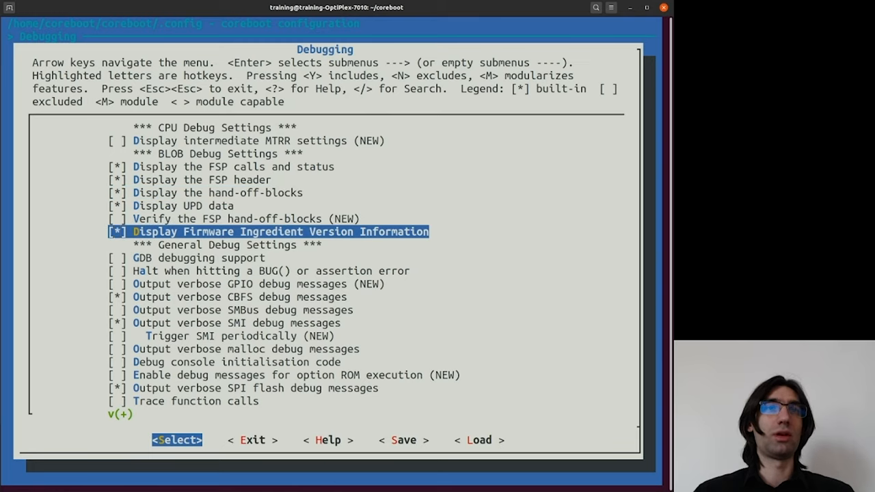
pyautogui.press('Up')
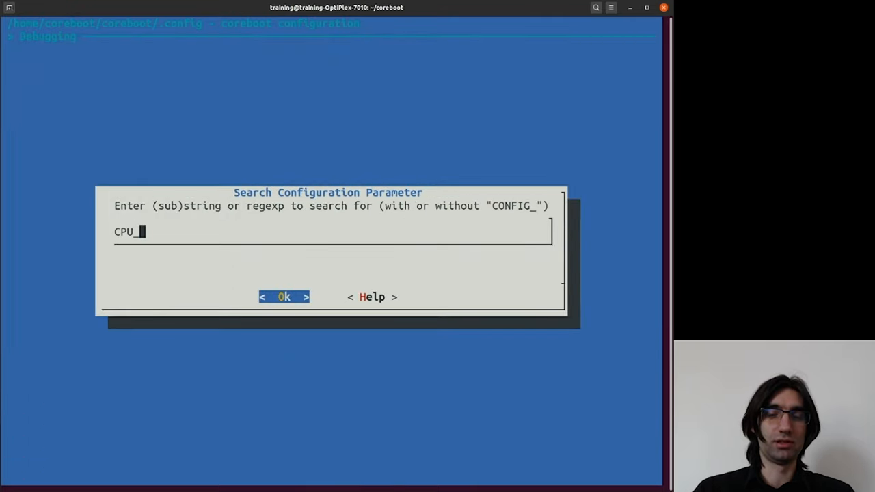
# Abandon the search and exit menuconfig, answering No so the configuration changes are not saved.
pyautogui.write('AMDP')
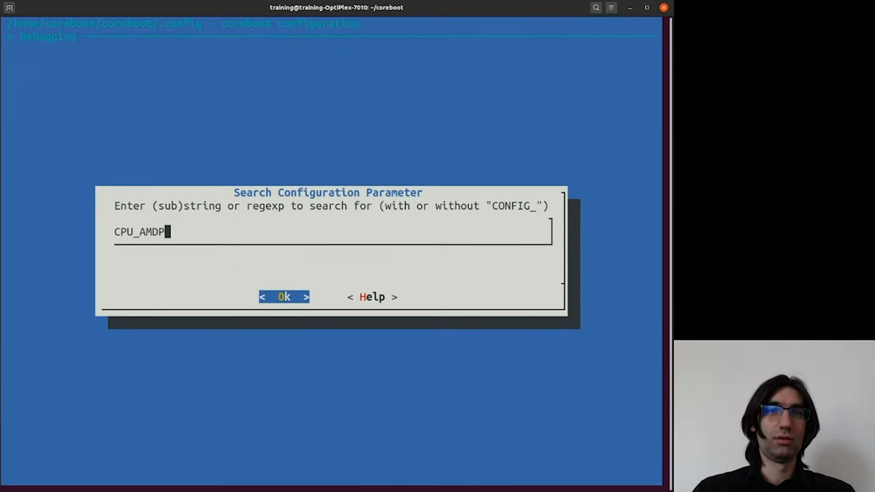
pyautogui.write('_P')
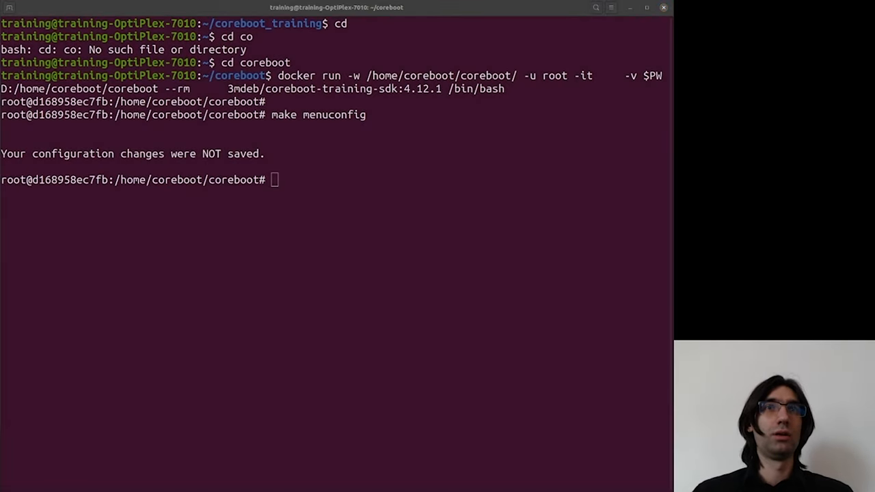
pyautogui.moveTo(260, 399)
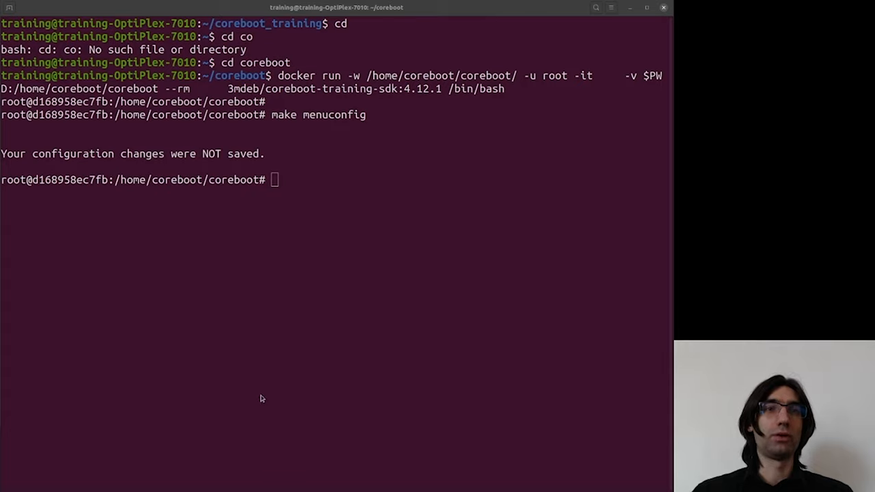